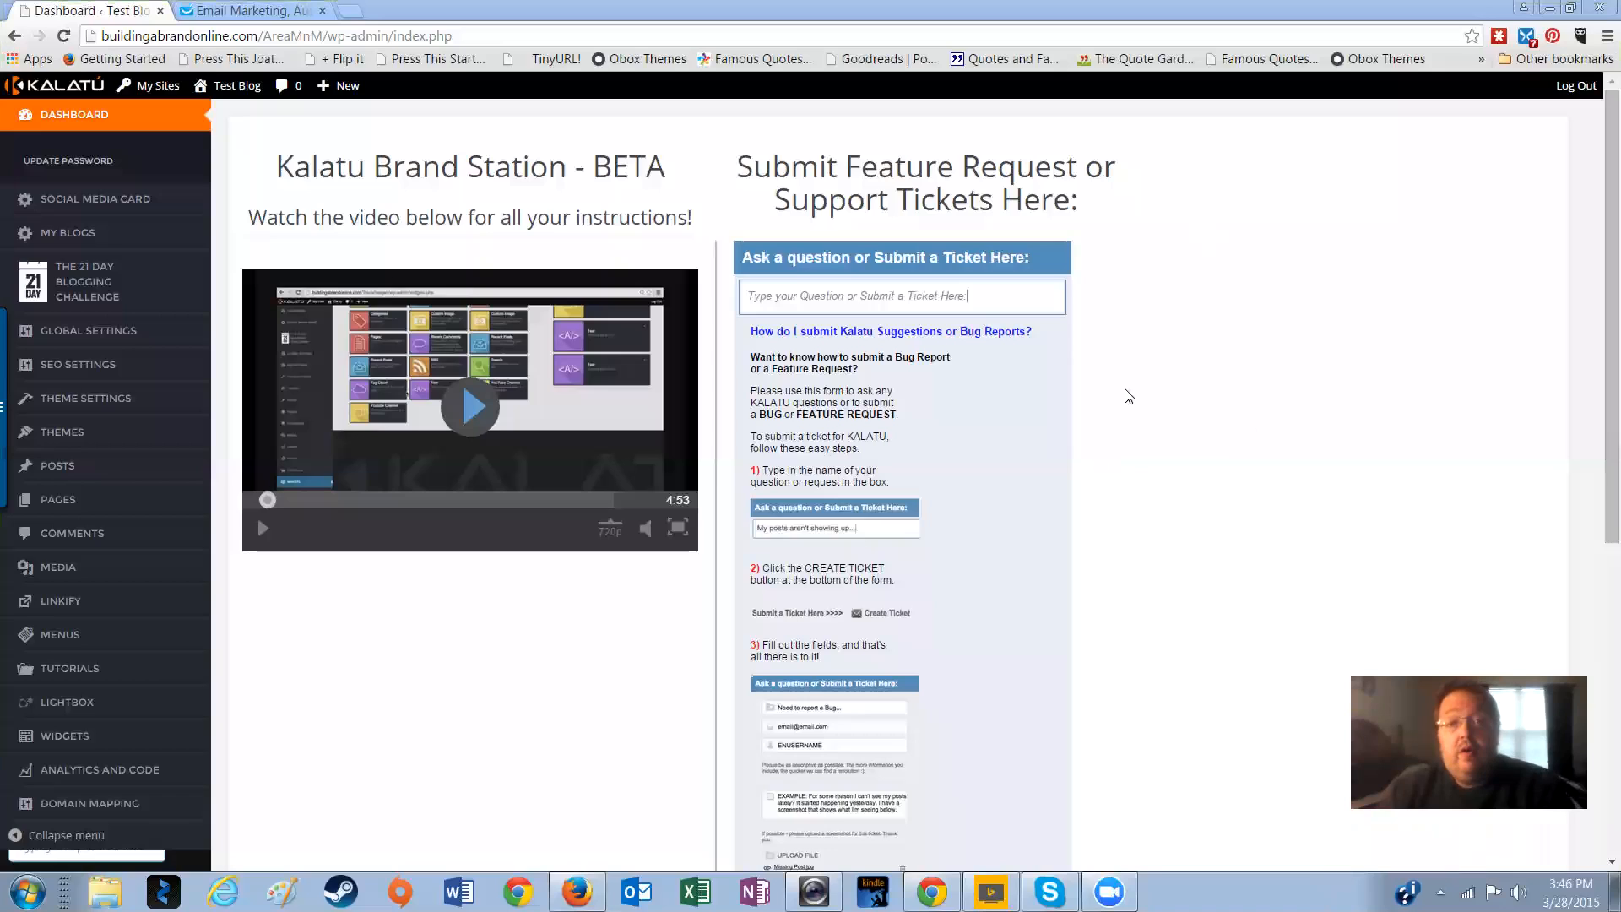
{"action": "mouse_move", "coordinate": [1210, 407]}
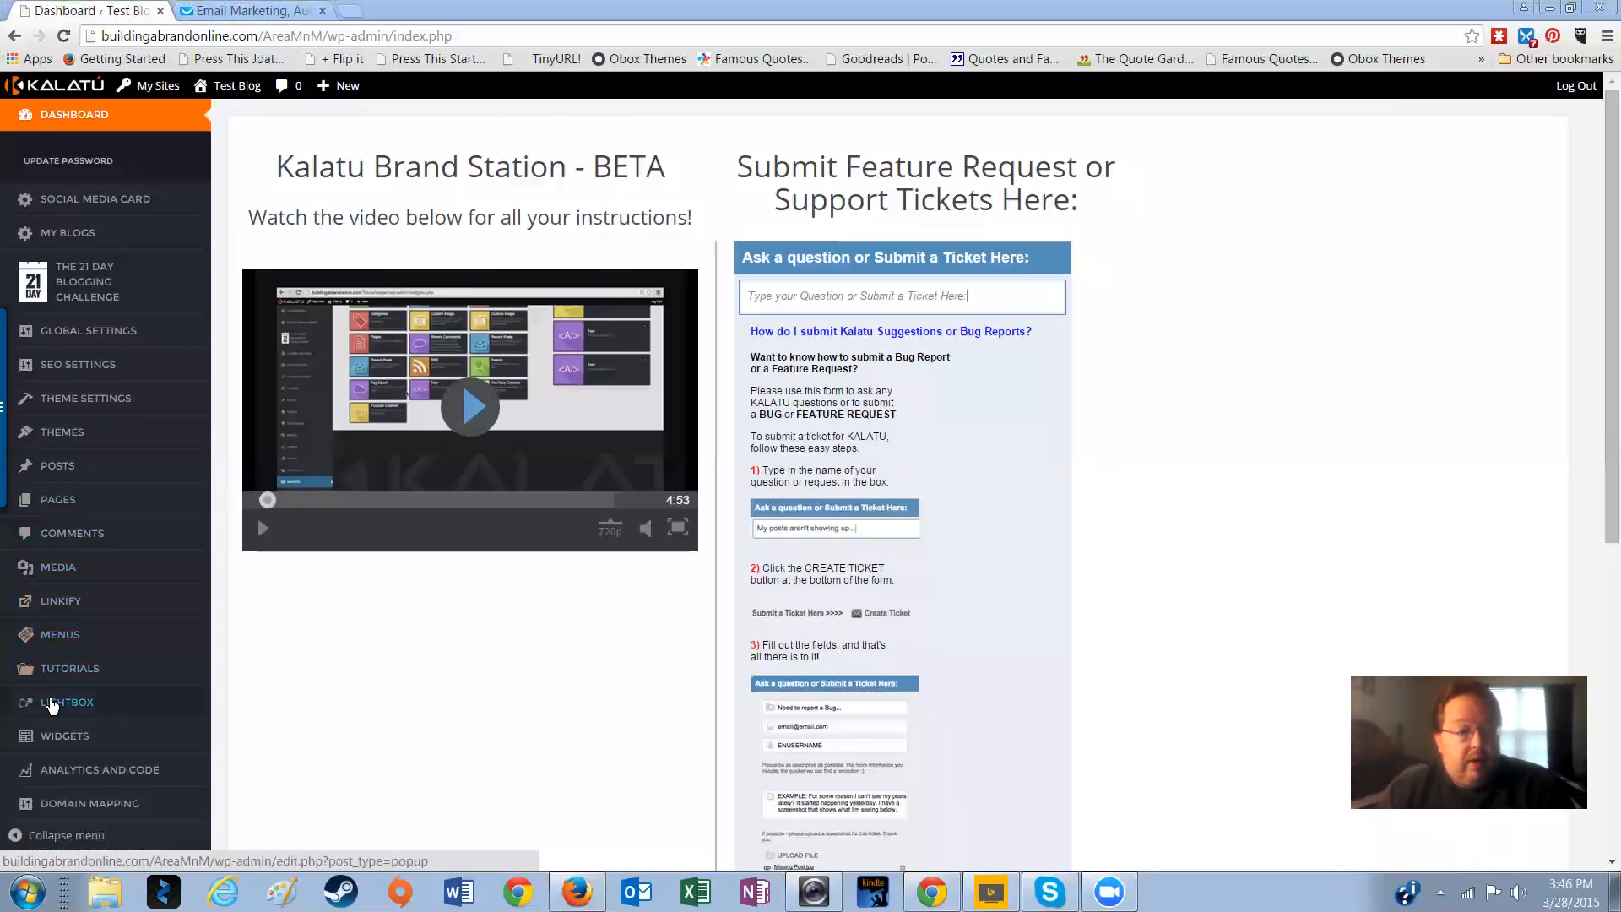
Step: Add a new Kalatu lightbox titled 'Lightbox test' and move to the GetResponse tab
{"action": "left_click", "coordinate": [67, 702]}
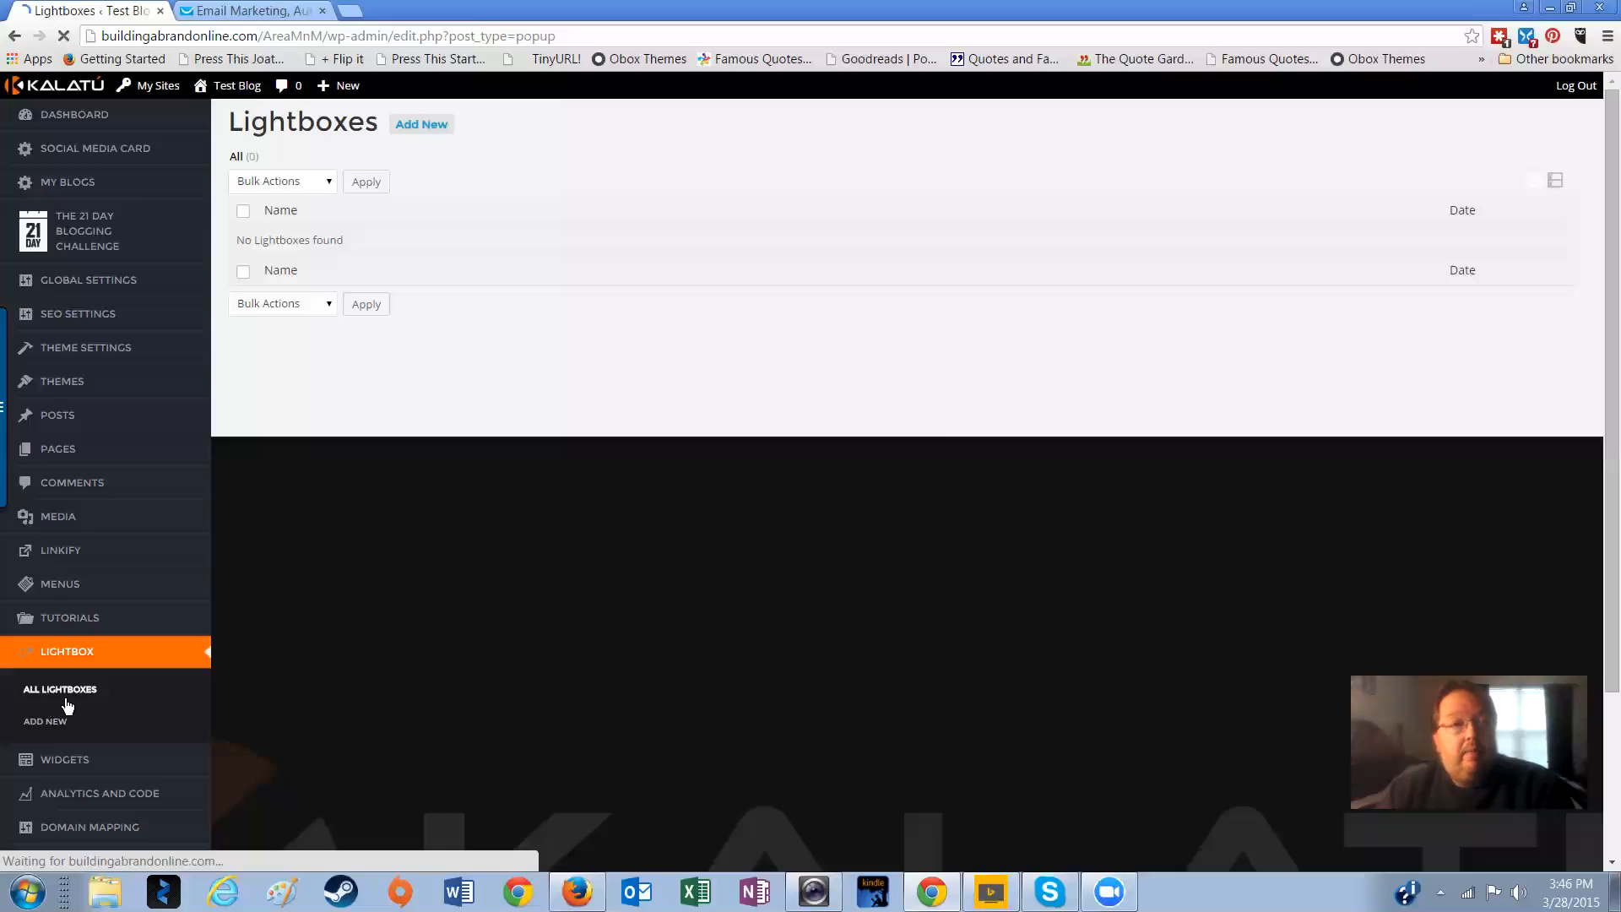
{"action": "left_click", "coordinate": [45, 720]}
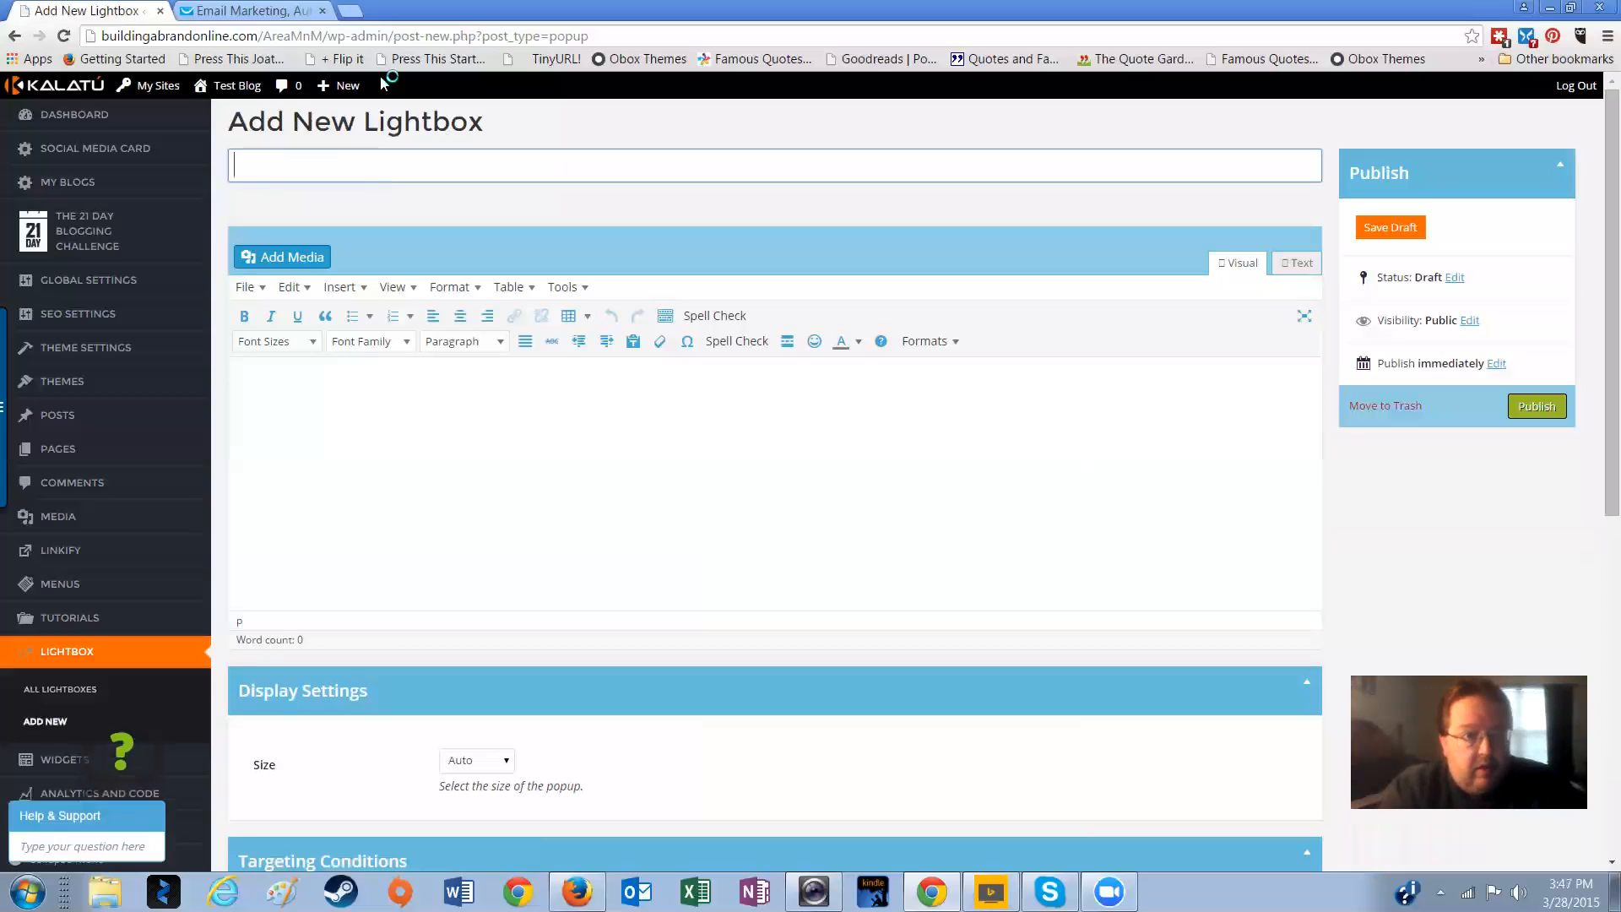
{"action": "type", "text": "Lightbox test"}
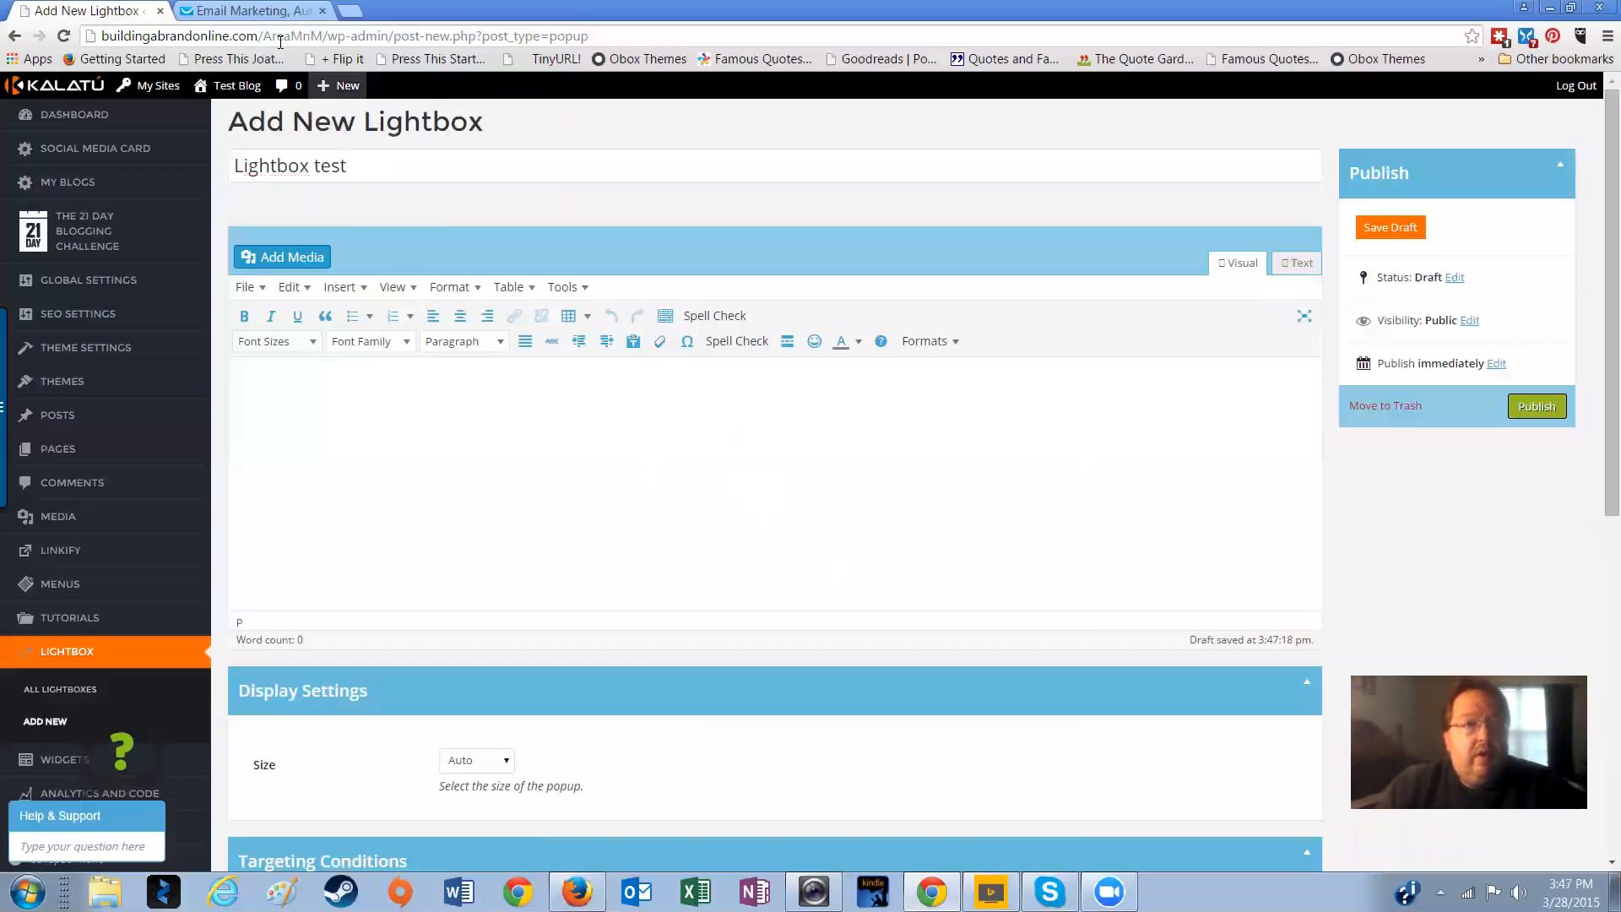
{"action": "left_click", "coordinate": [248, 11]}
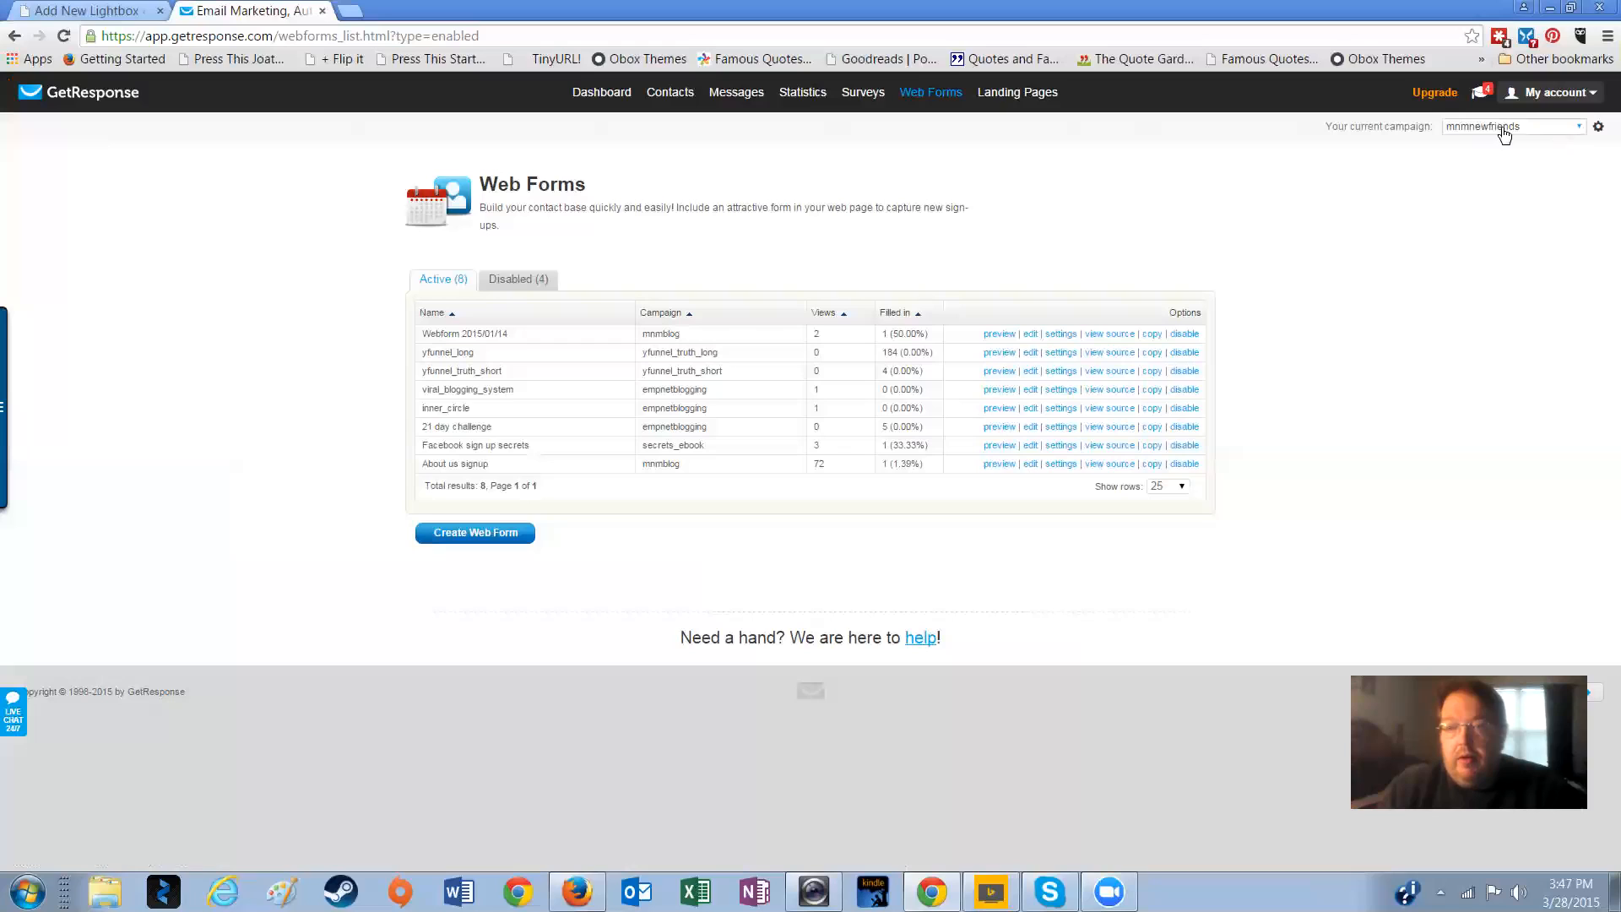
{"action": "mouse_move", "coordinate": [1551, 133]}
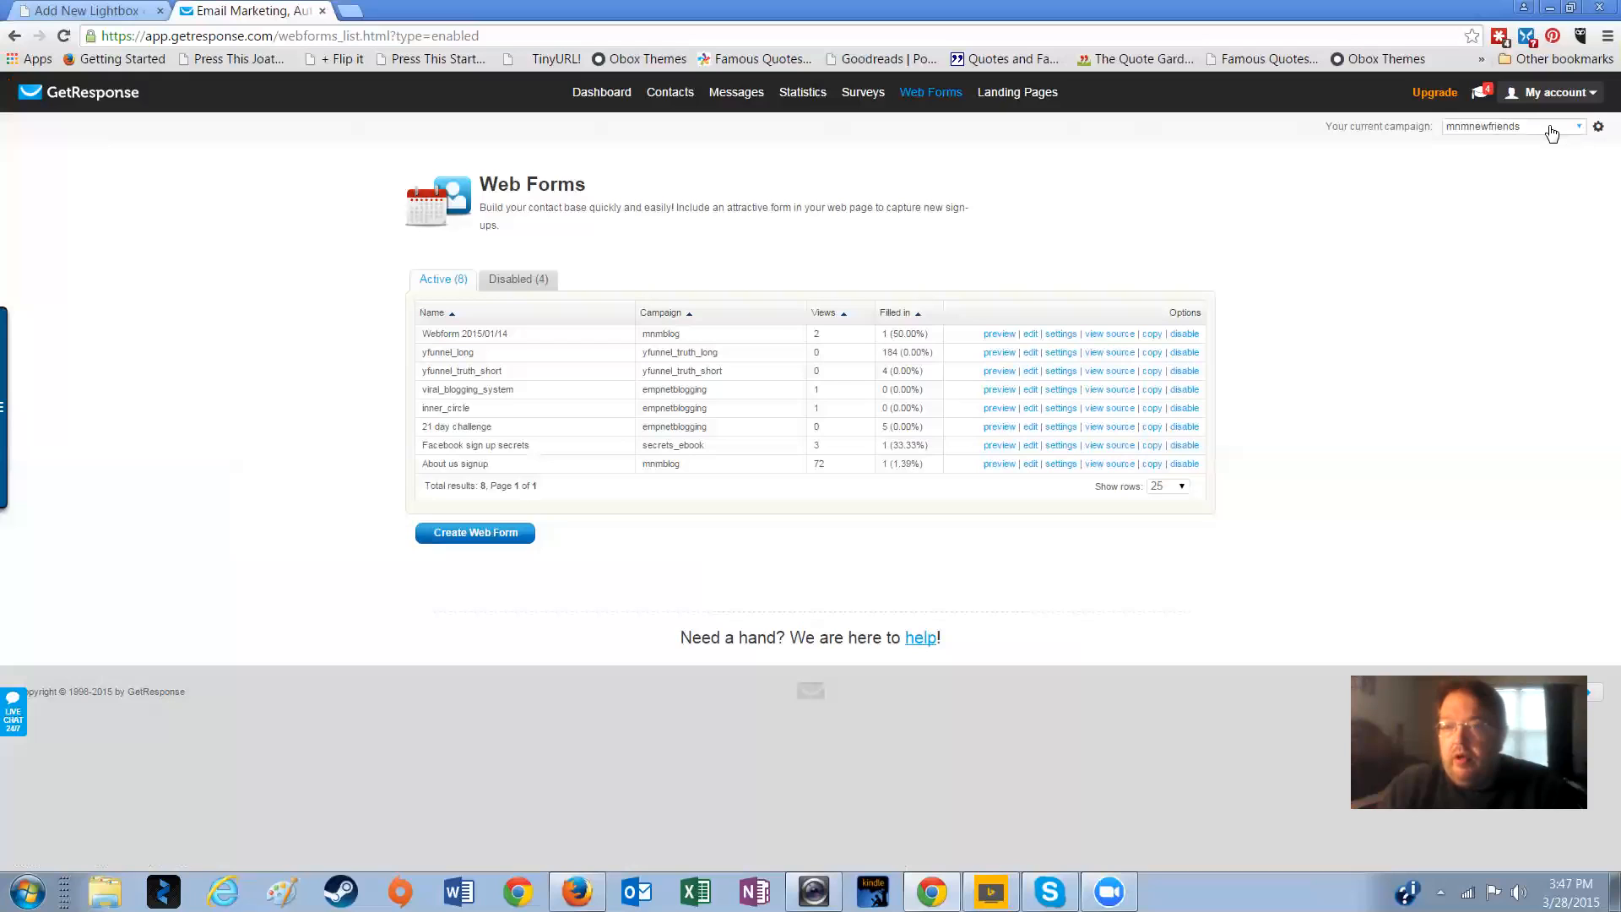
Step: Create a new web form from GetResponse's Web Forms page
{"action": "left_click", "coordinate": [474, 533]}
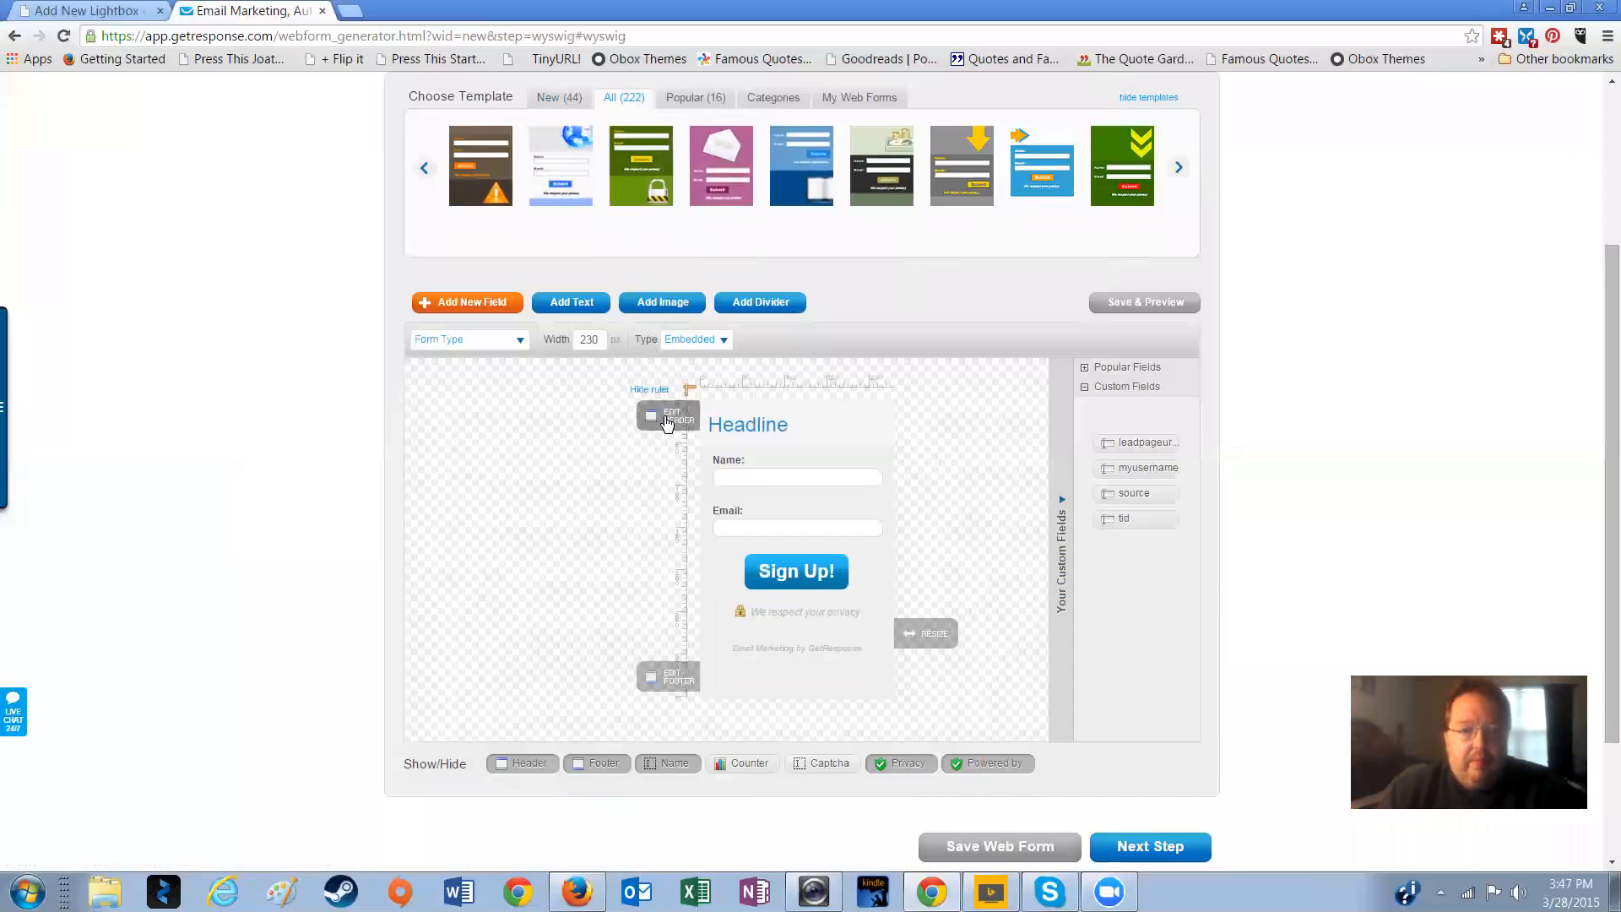
Step: Set a centred 'Check out our awesome online $$$ System' headline and 'Check it out!!' button
{"action": "type", "text": "Check out our awesome"}
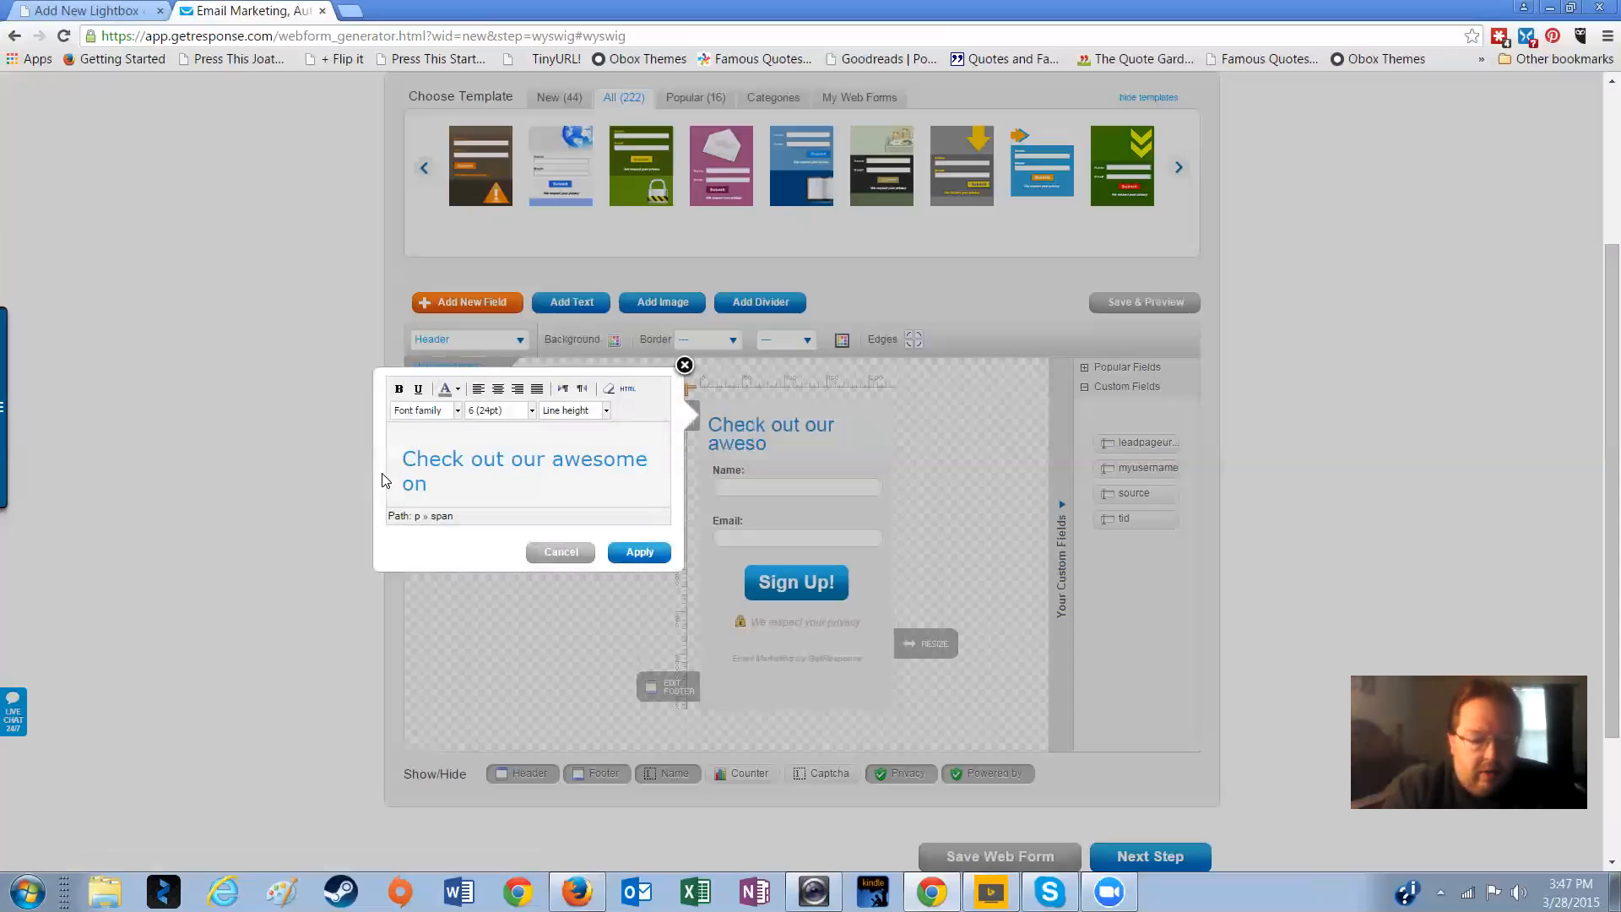
{"action": "type", "text": "online $$$ System"}
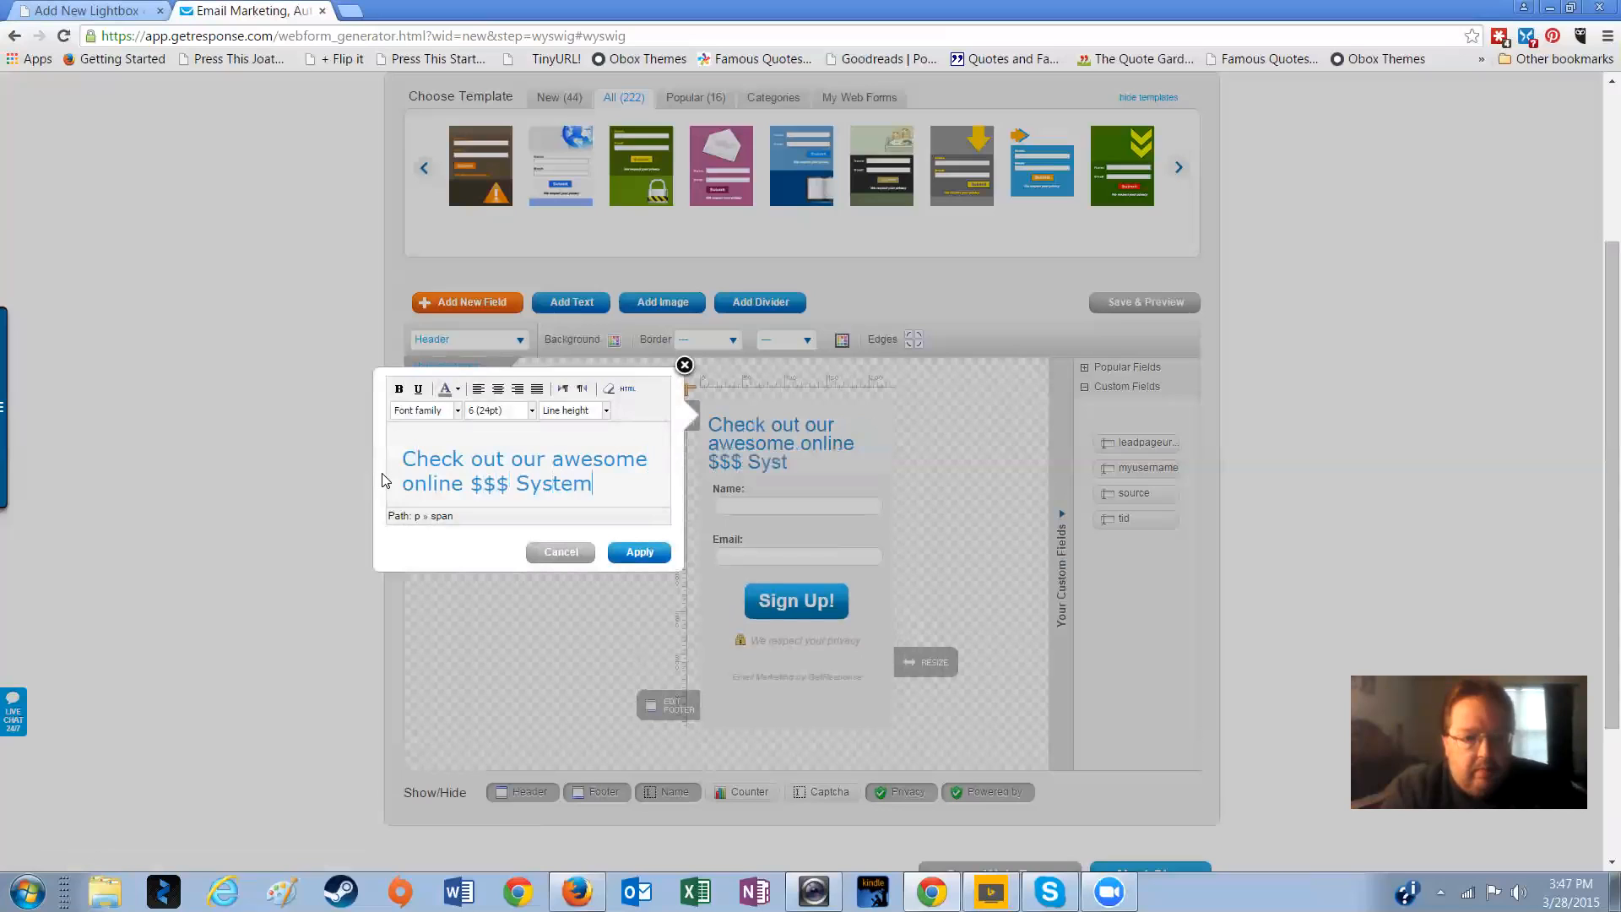
{"action": "left_click", "coordinate": [497, 388]}
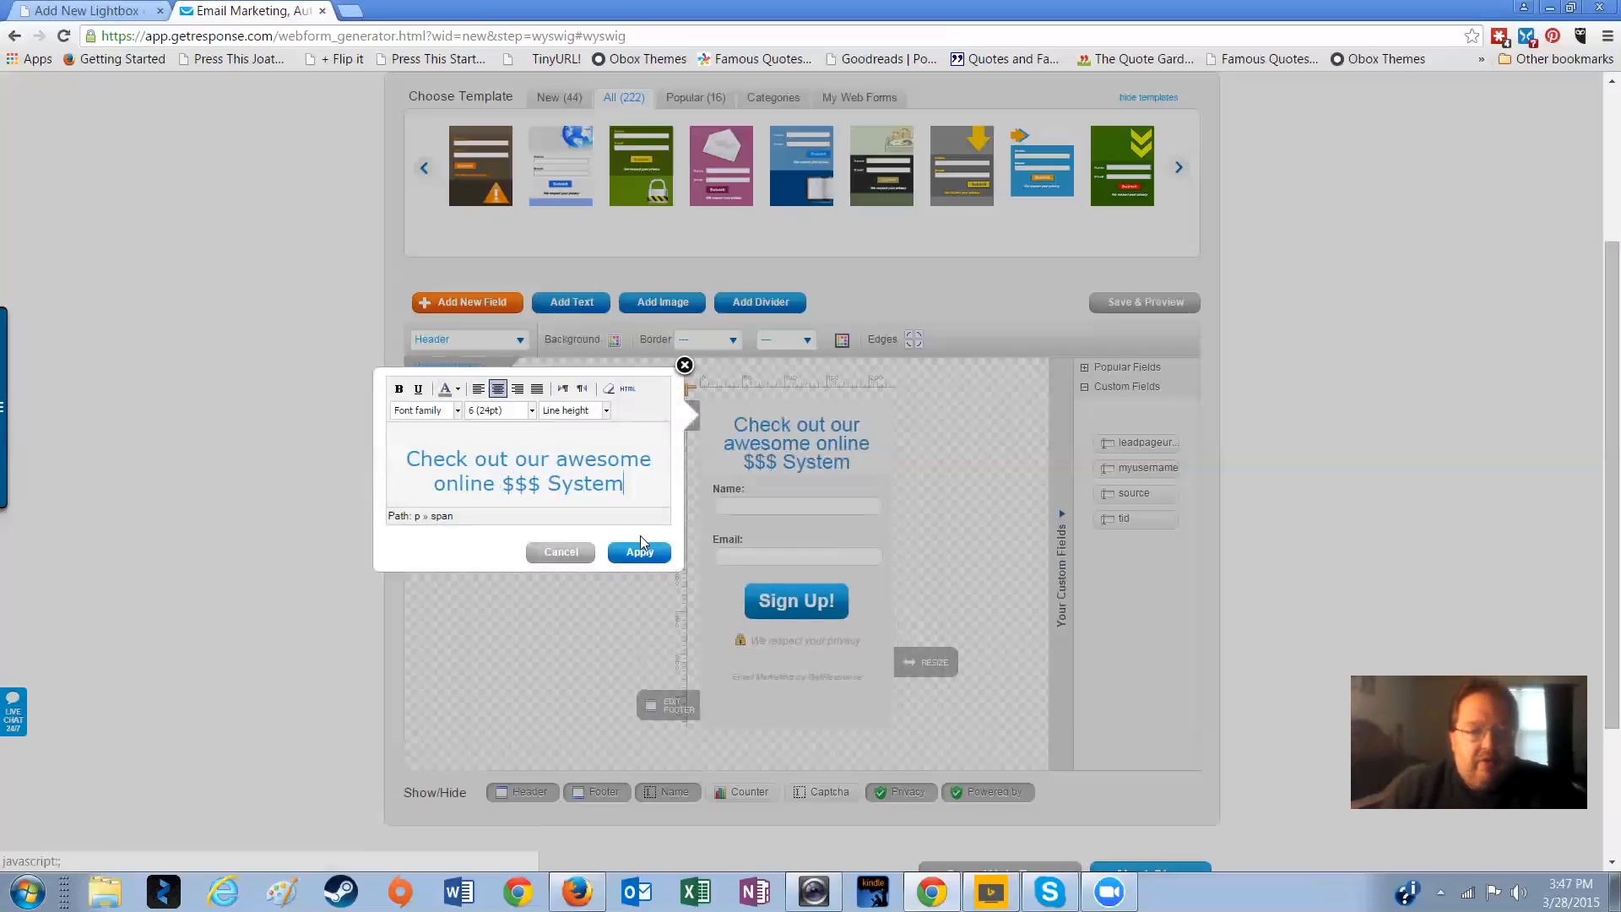
{"action": "left_click", "coordinate": [639, 552]}
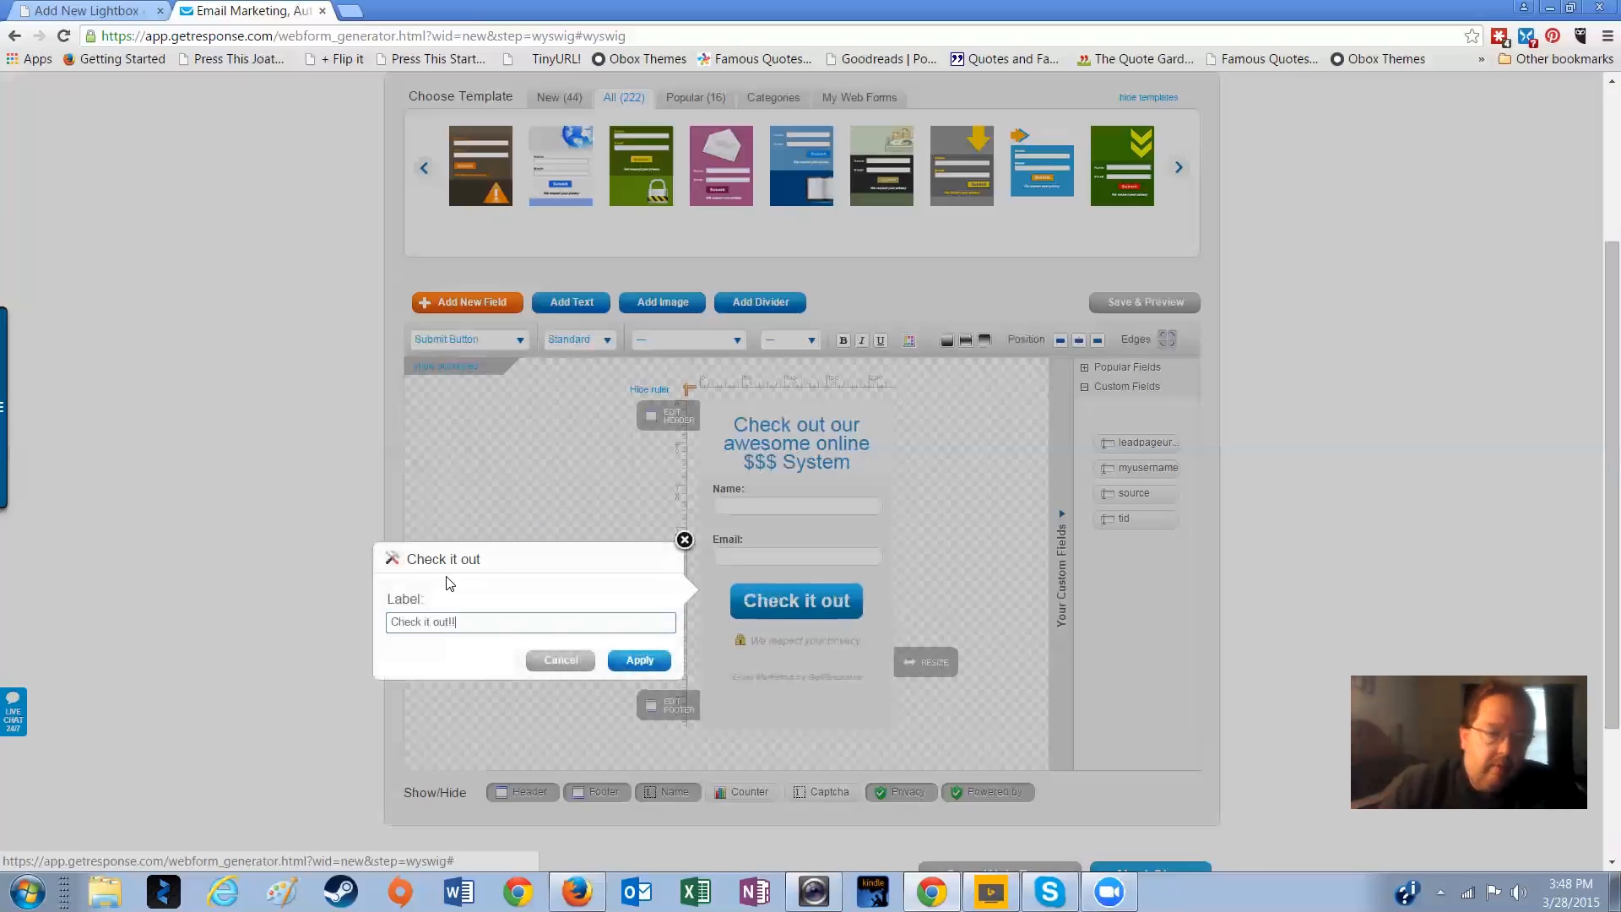
{"action": "left_click", "coordinate": [639, 660]}
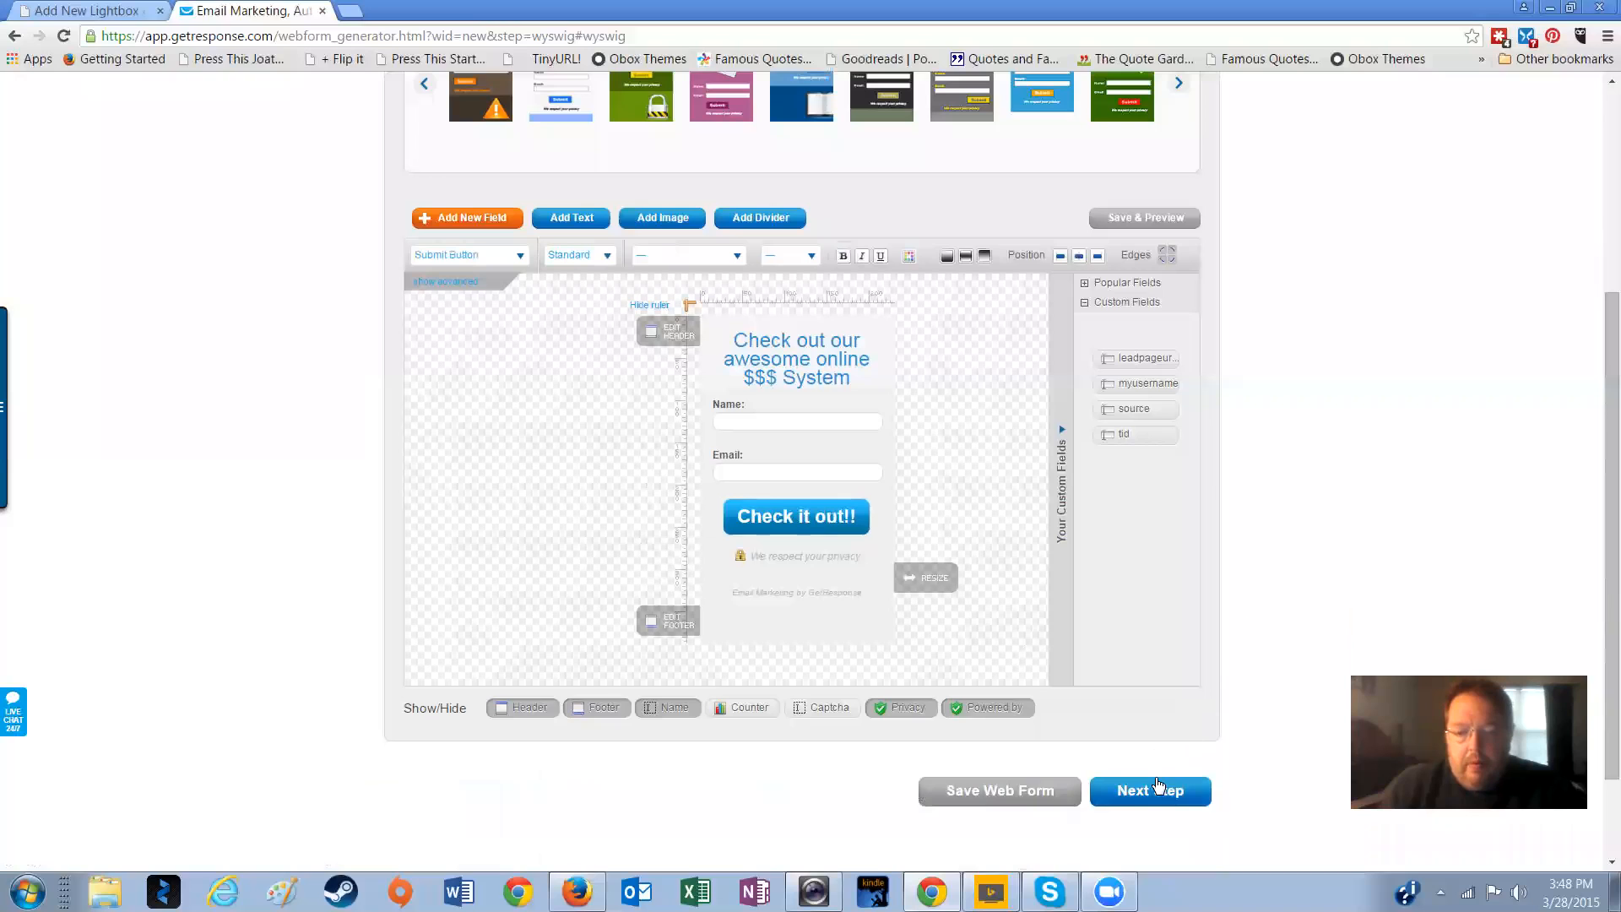
Step: Name the form 'Lightbox test', keep subscribers on the current page, and select its JavaScript code
{"action": "left_click", "coordinate": [1148, 790]}
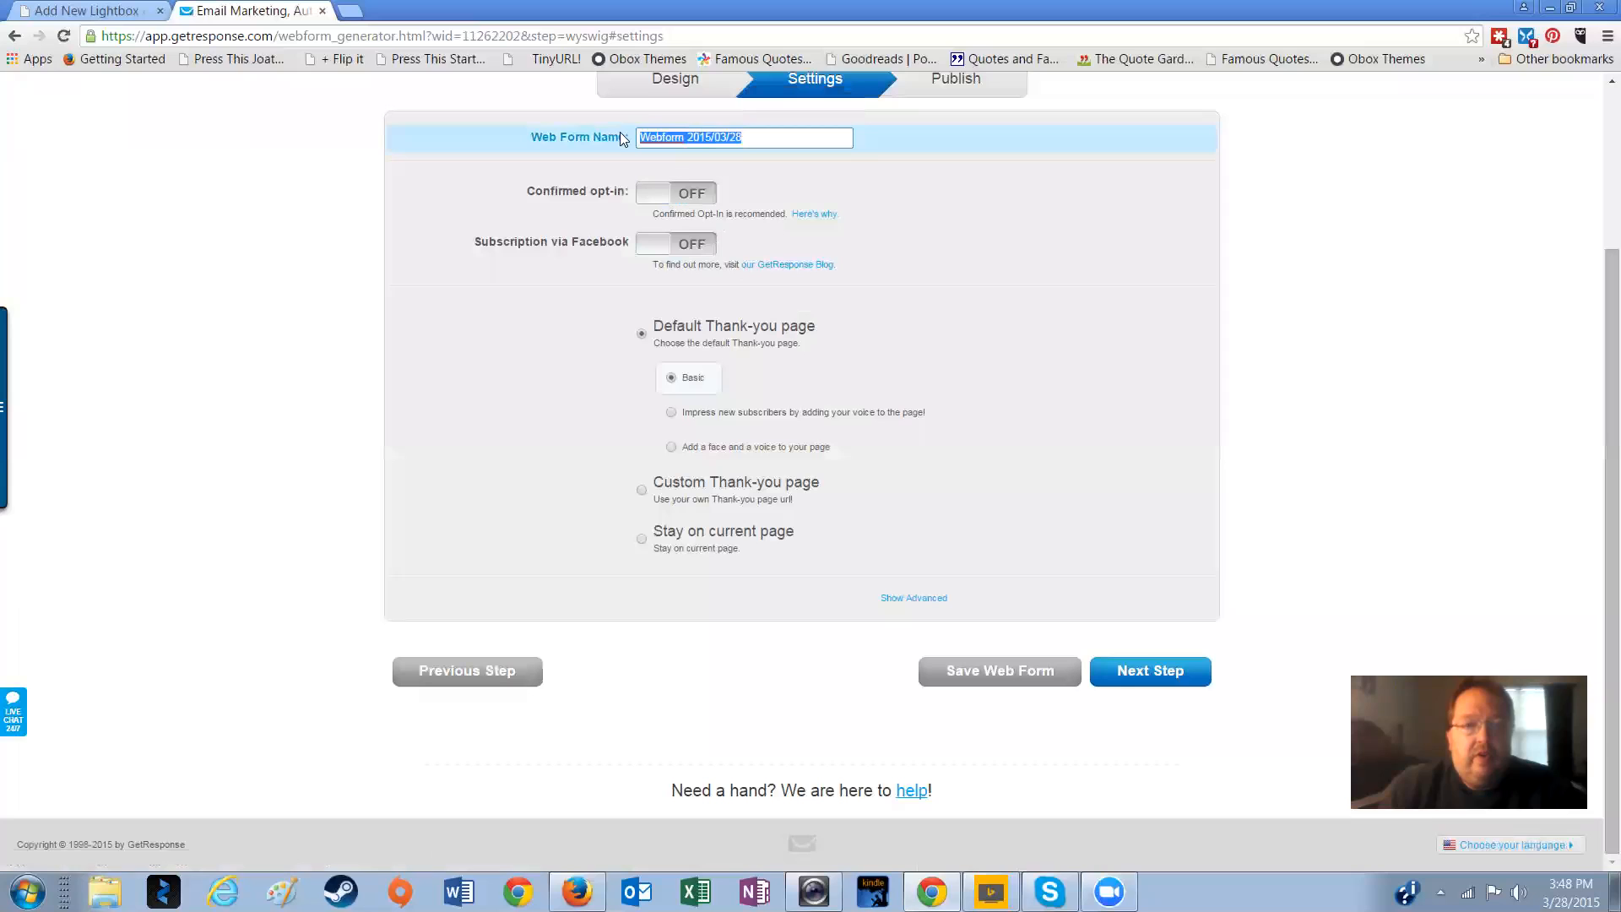
{"action": "type", "text": "Lightbox test"}
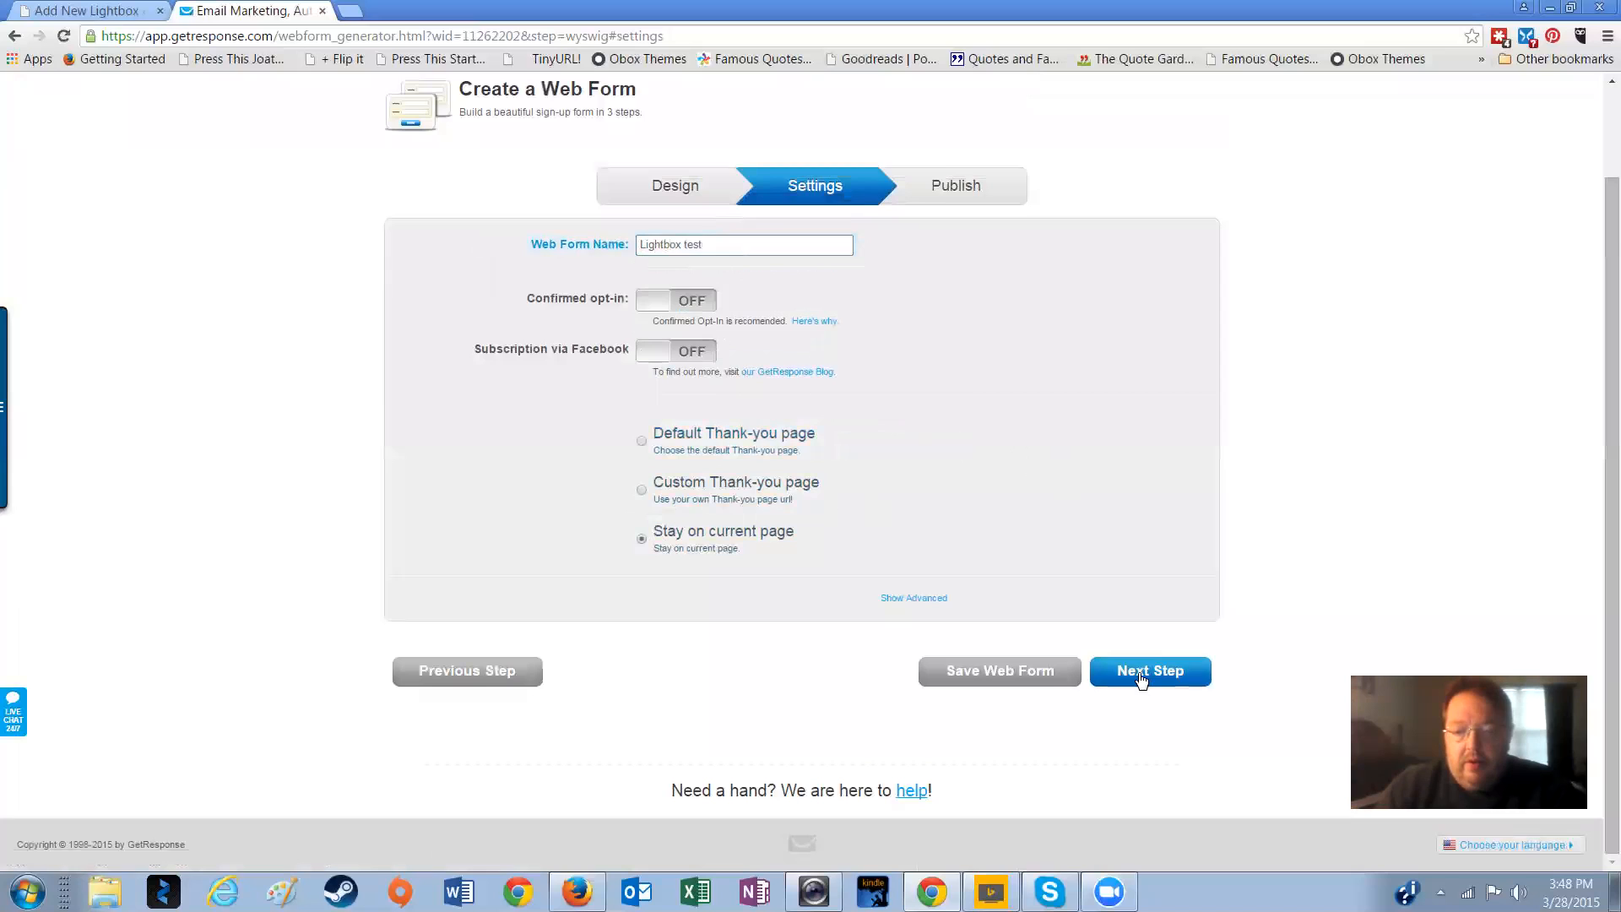
{"action": "left_click", "coordinate": [1148, 670]}
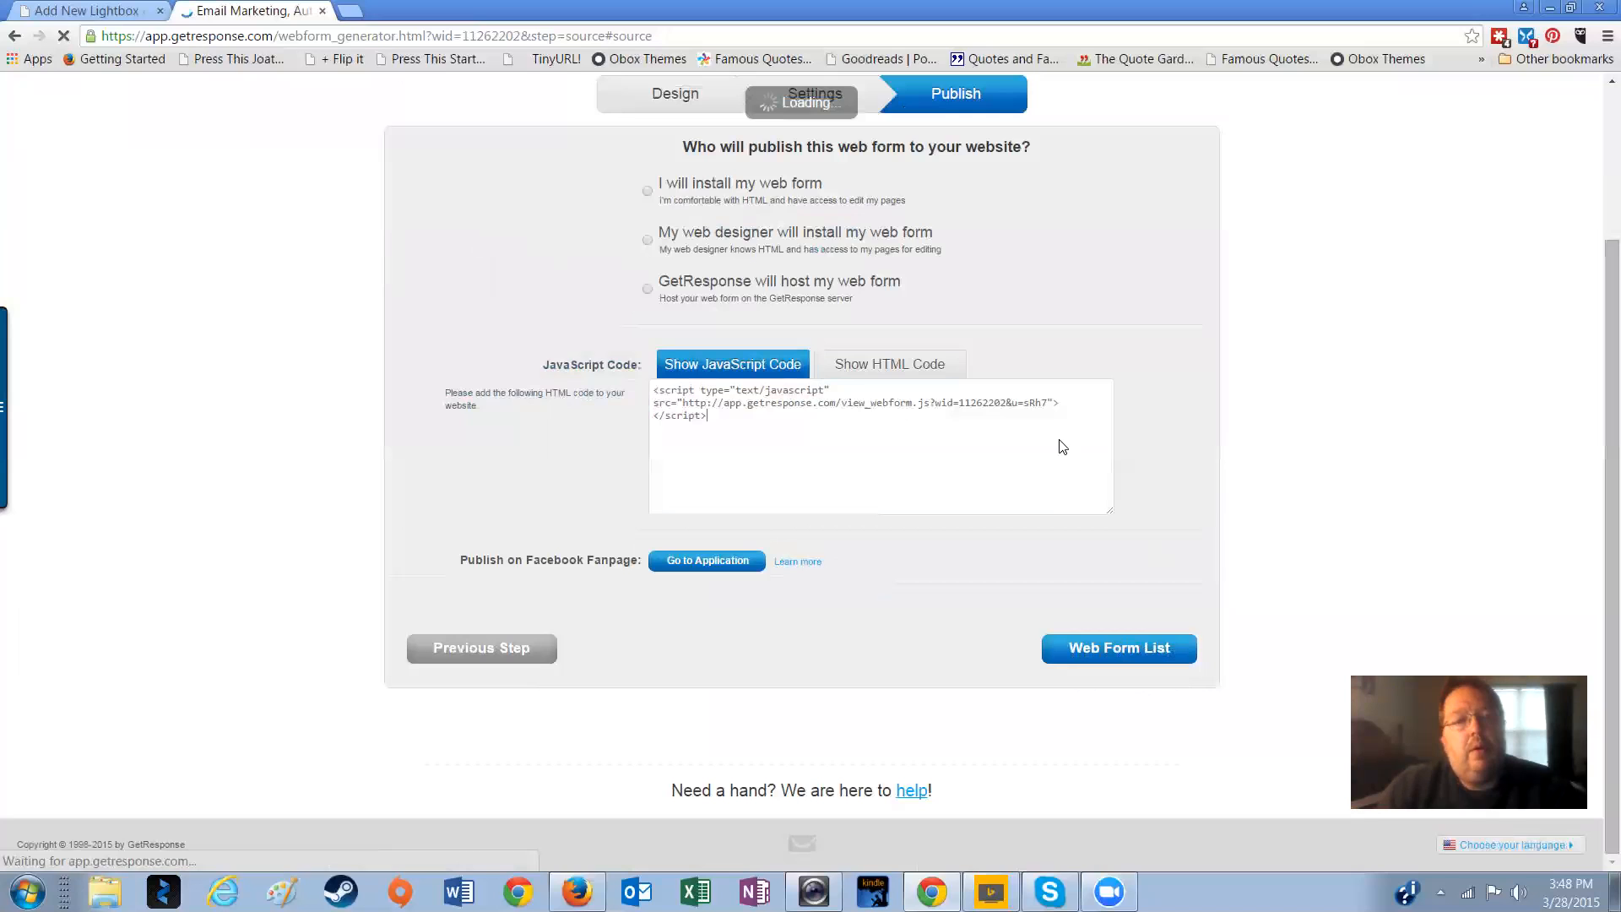
{"action": "left_click", "coordinate": [83, 10]}
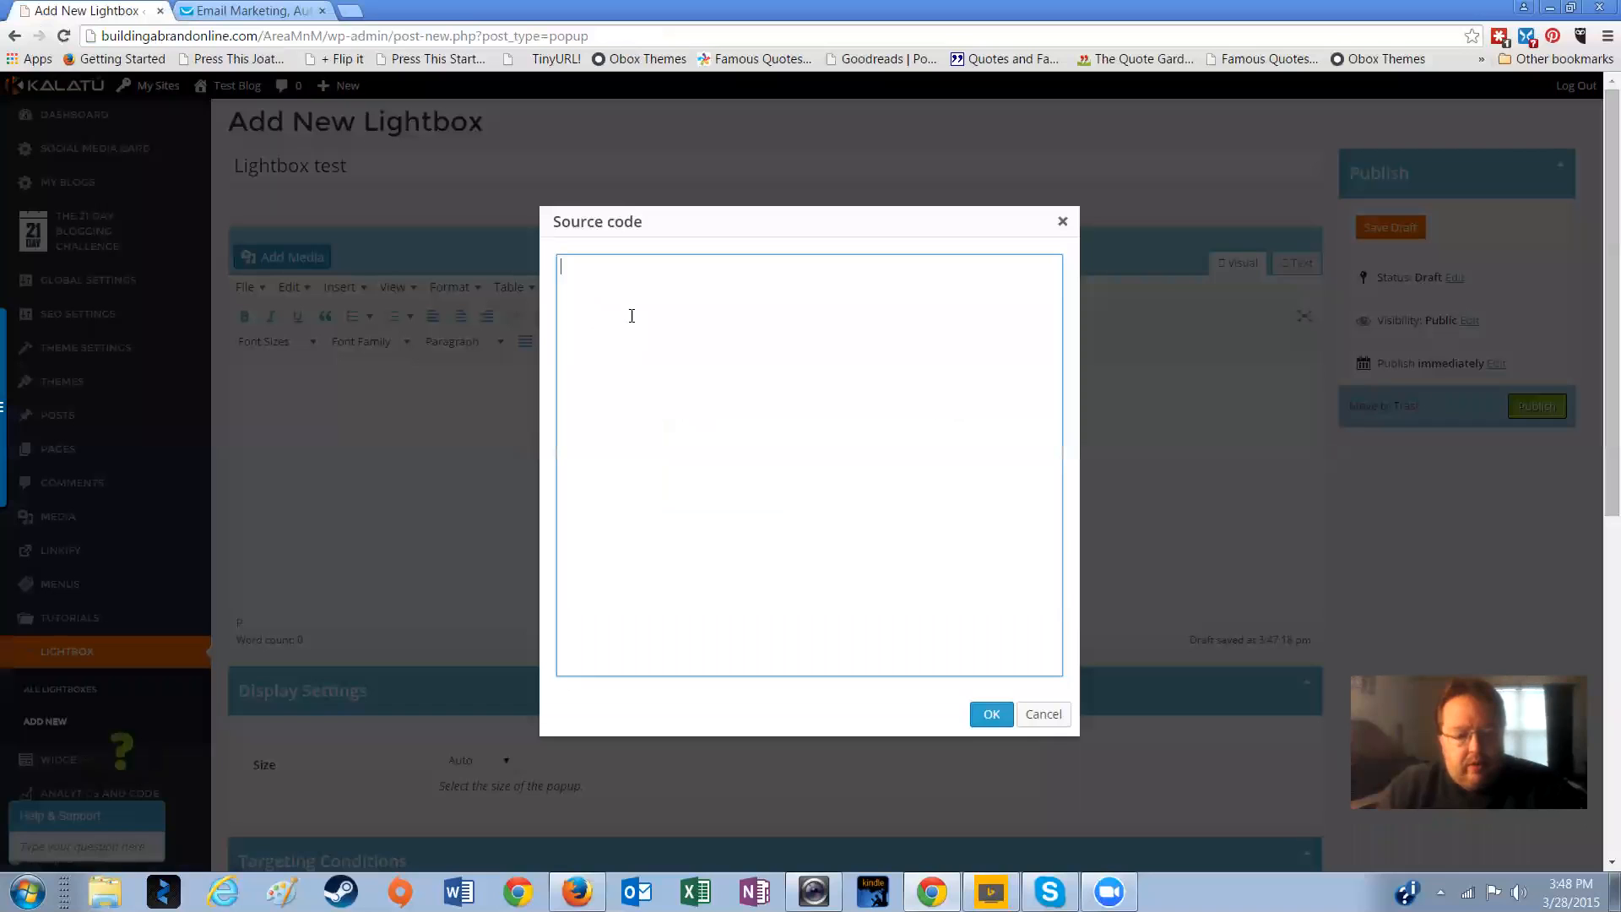
Step: Paste the GetResponse script into the lightbox source code and publish the lightbox
{"action": "left_click", "coordinate": [990, 713]}
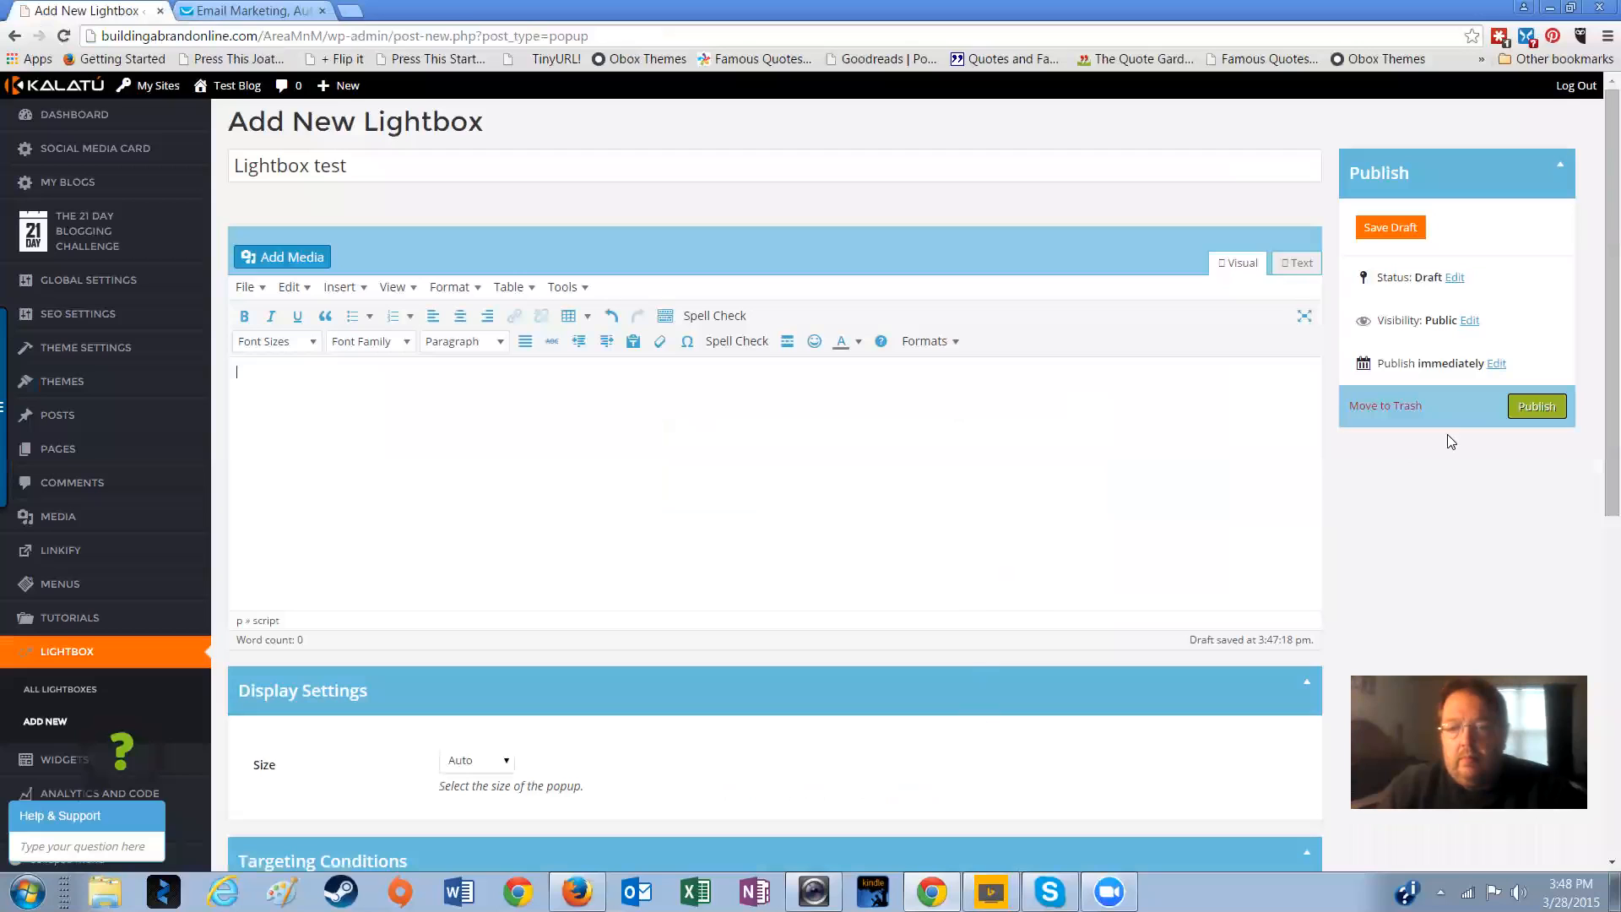
{"action": "left_click", "coordinate": [1537, 405]}
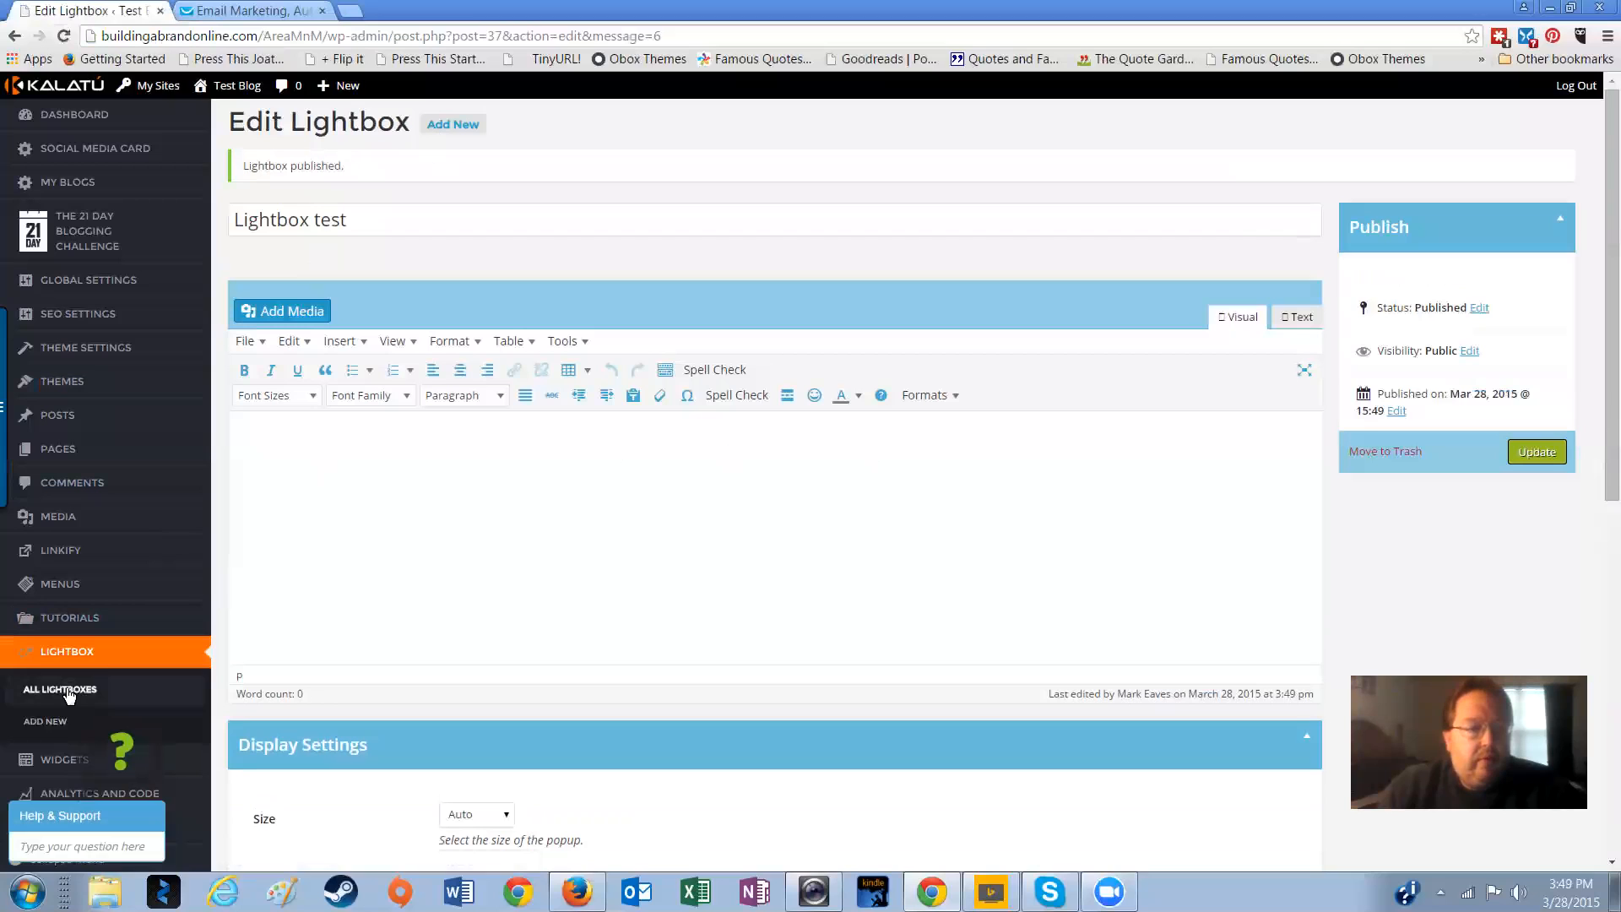
Step: Reopen 'Lightbox test' from the lightbox list to view its display and open settings
{"action": "left_click", "coordinate": [60, 689]}
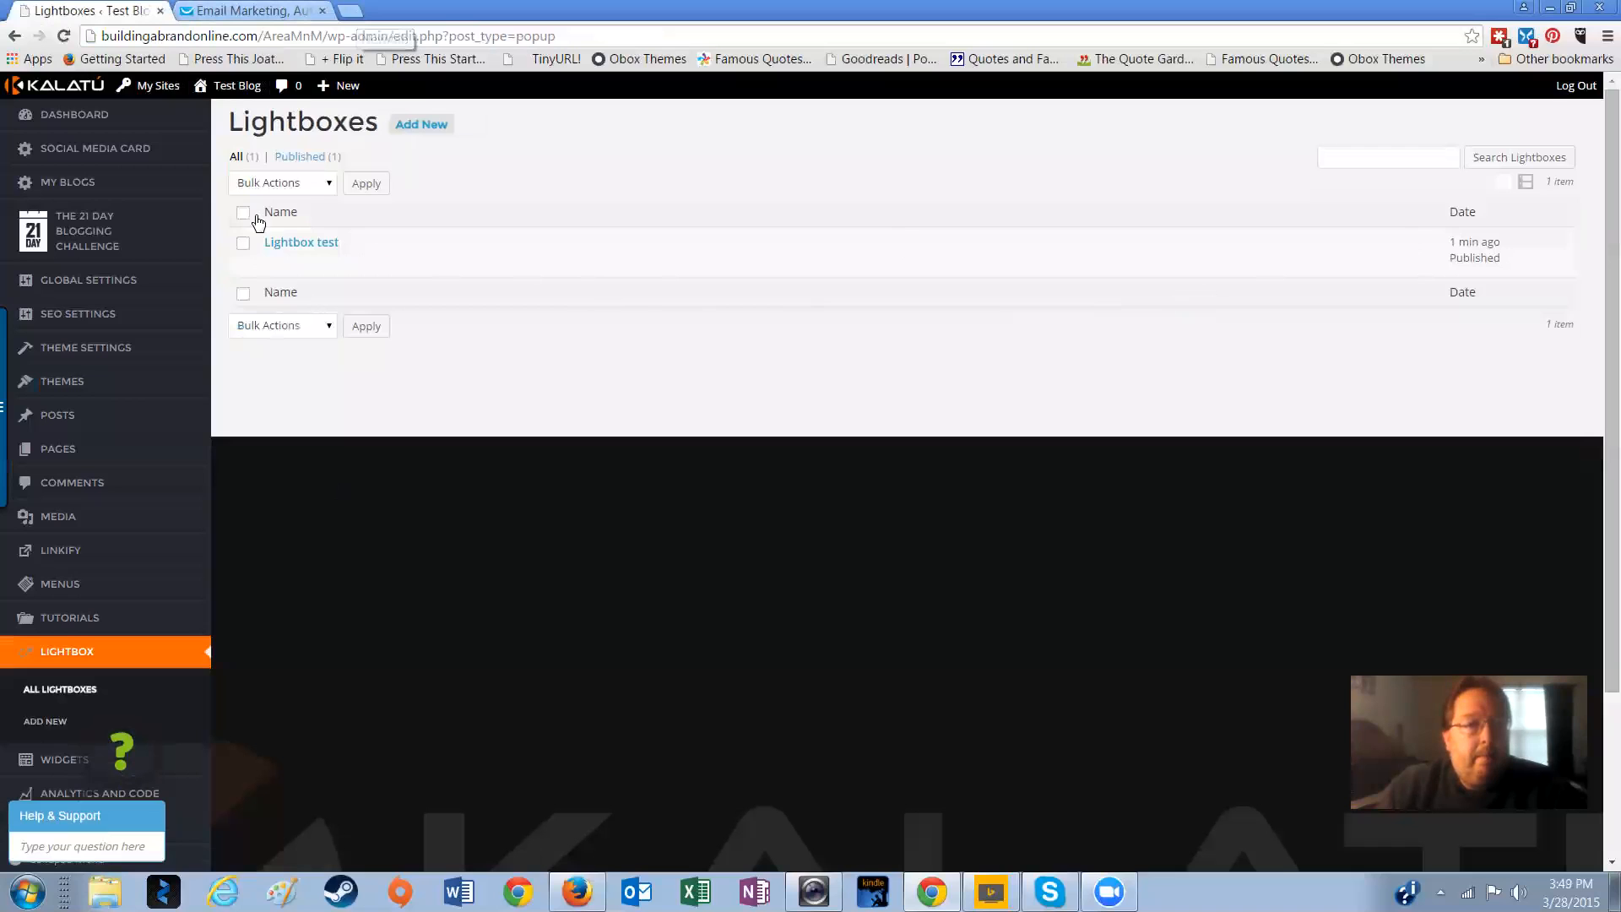
{"action": "left_click", "coordinate": [301, 243]}
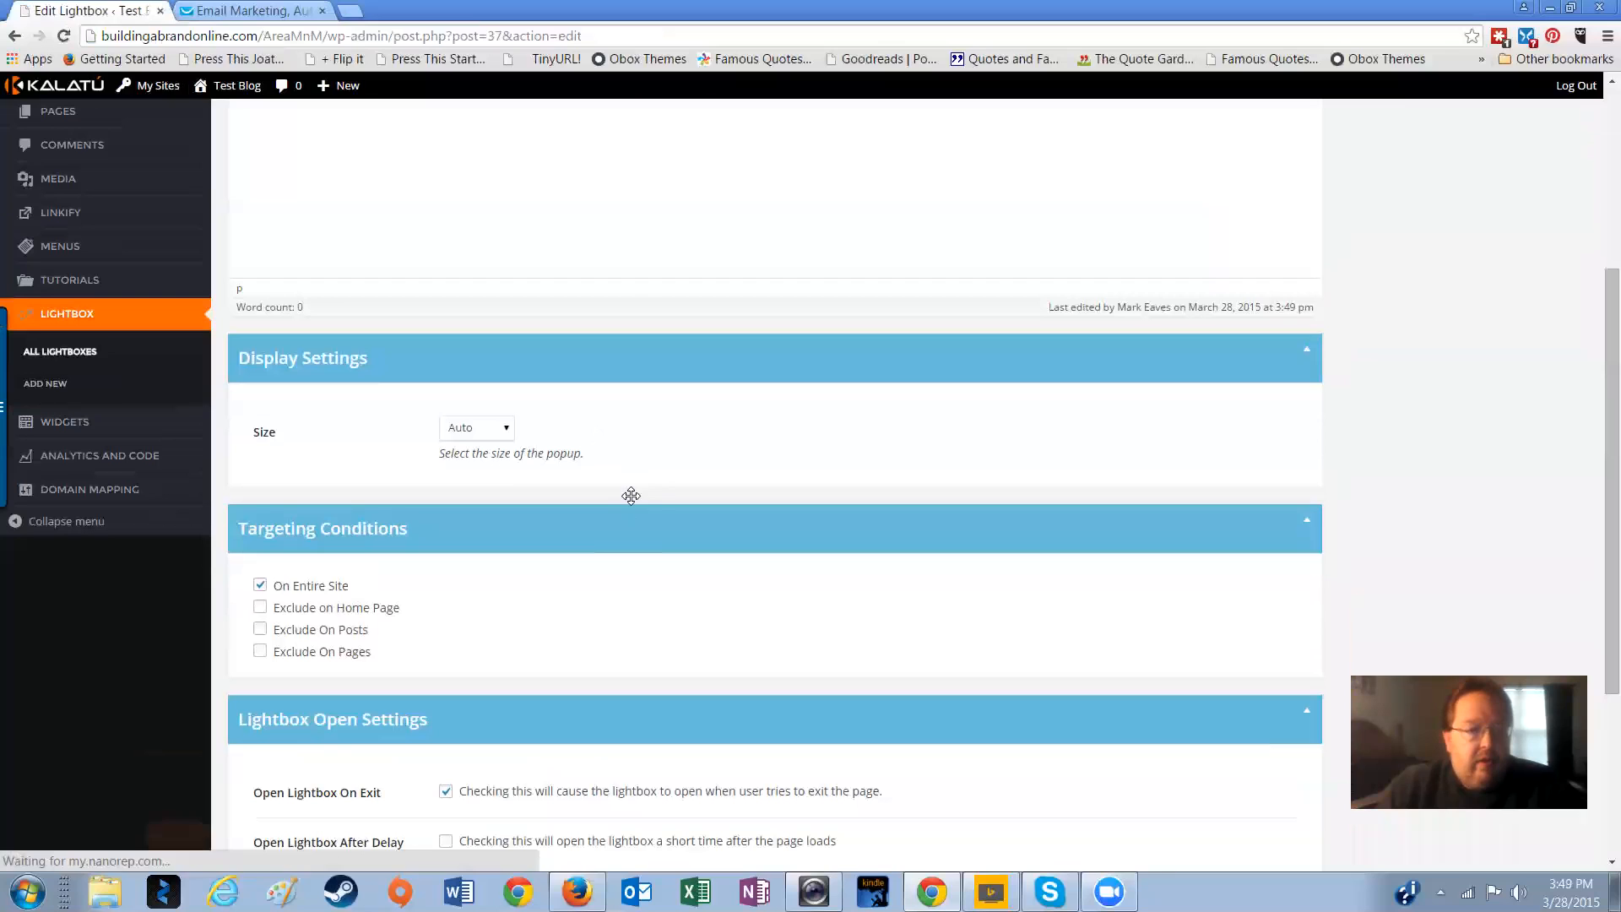
{"action": "left_click", "coordinate": [476, 427]}
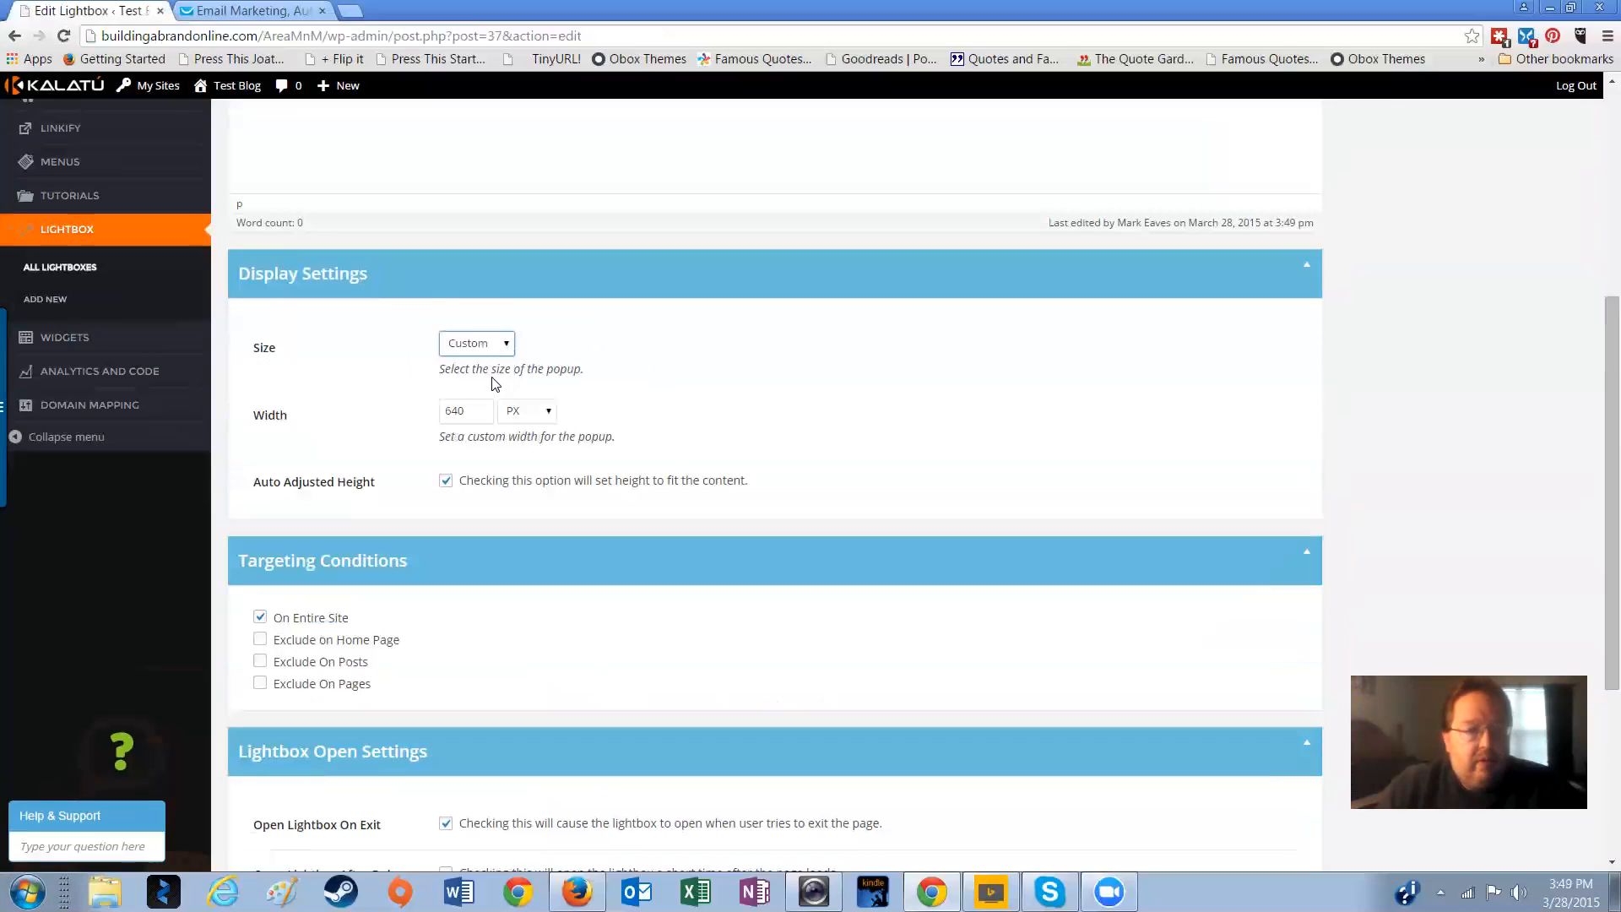
{"action": "mouse_move", "coordinate": [422, 466]}
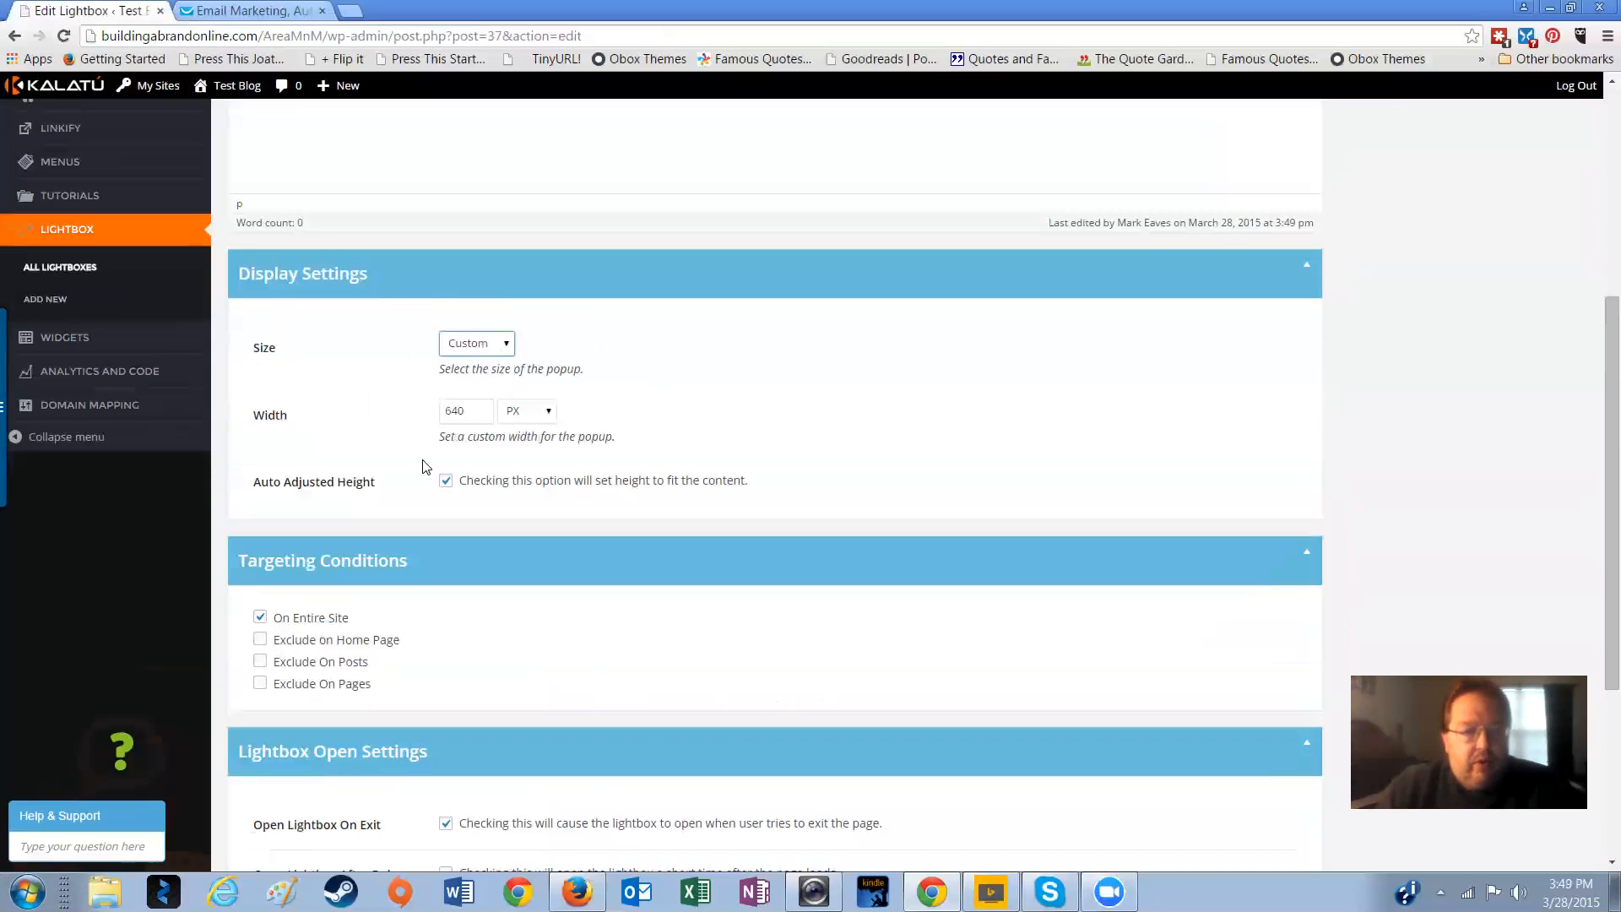
{"action": "left_click", "coordinate": [475, 342]}
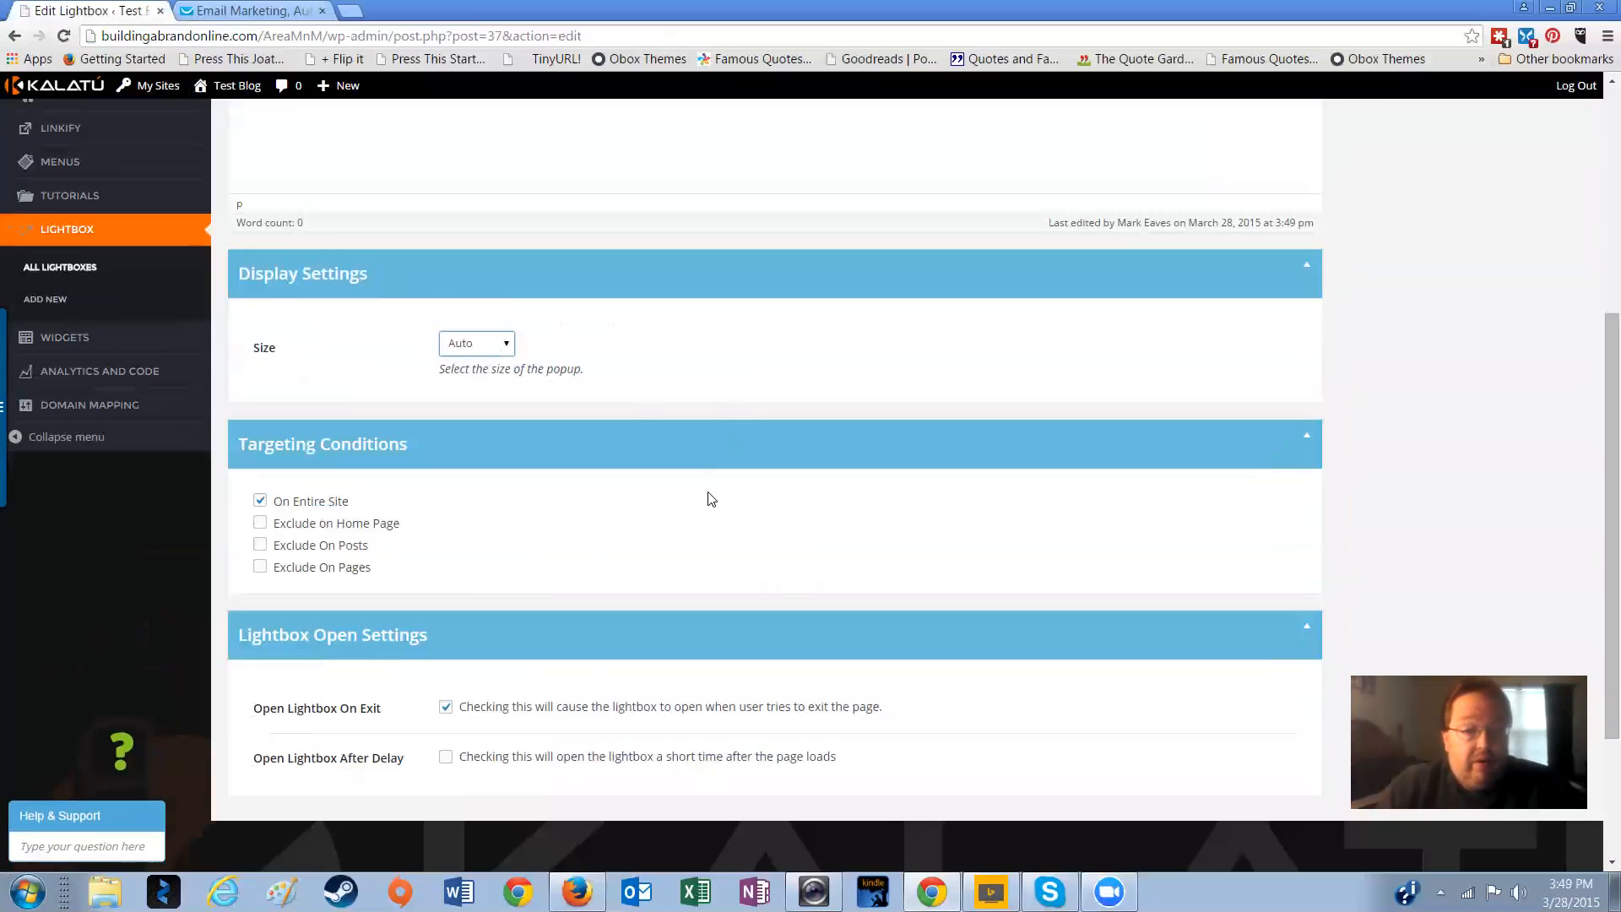
{"action": "scroll", "scroll_direction": "down", "scroll_amount": 3}
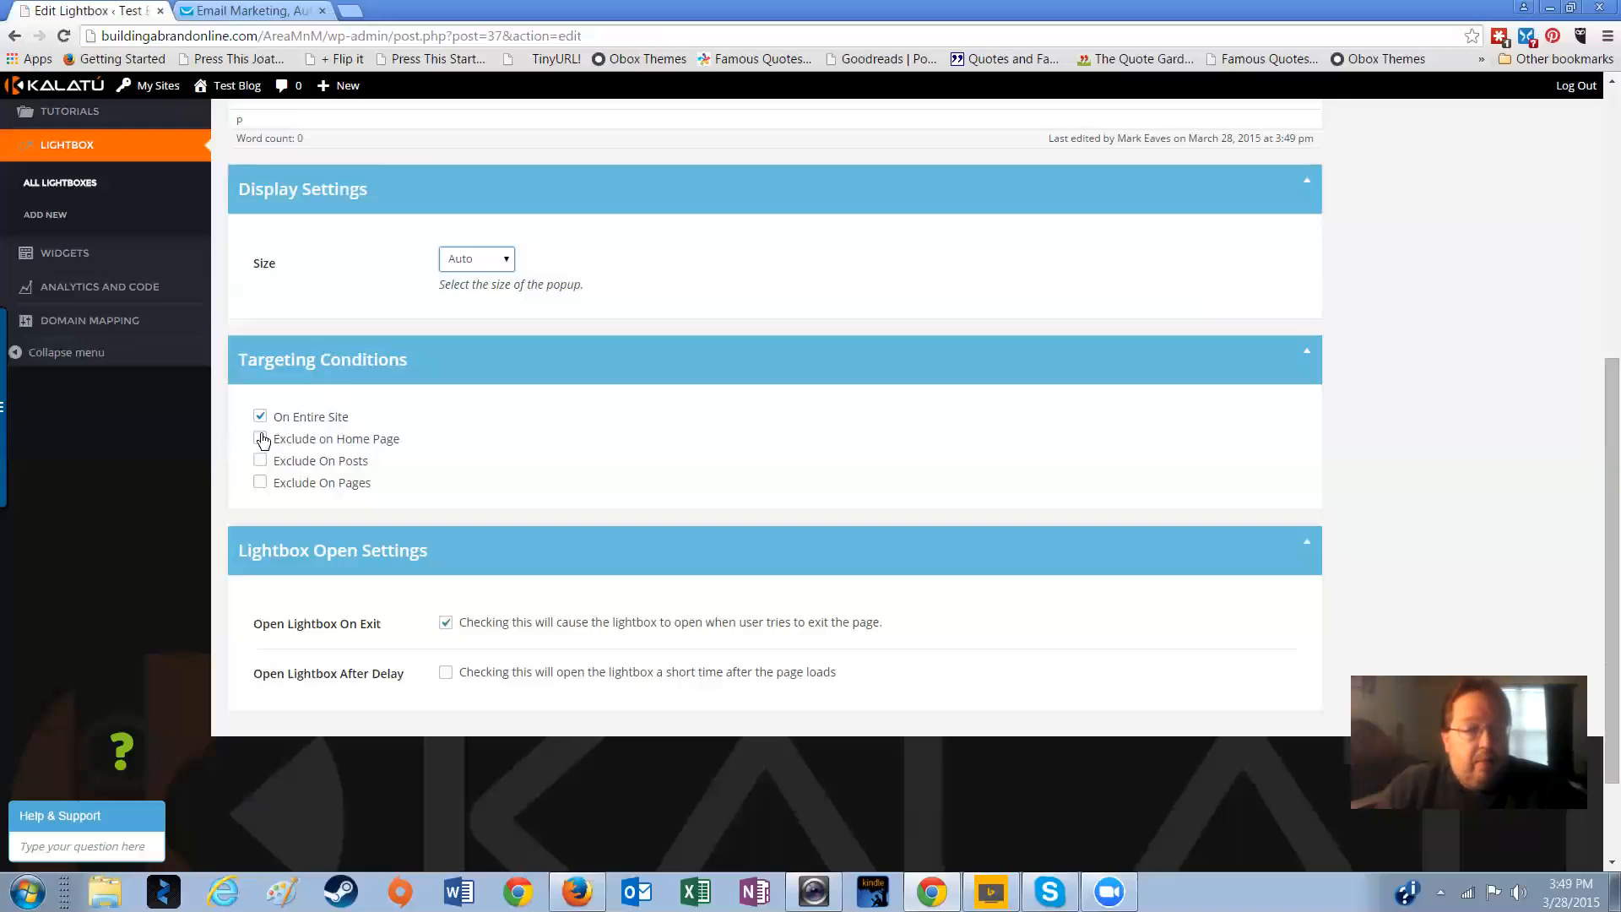
Step: Enable 'Open Lightbox After Delay' under Lightbox Open Settings
{"action": "left_click", "coordinate": [259, 438]}
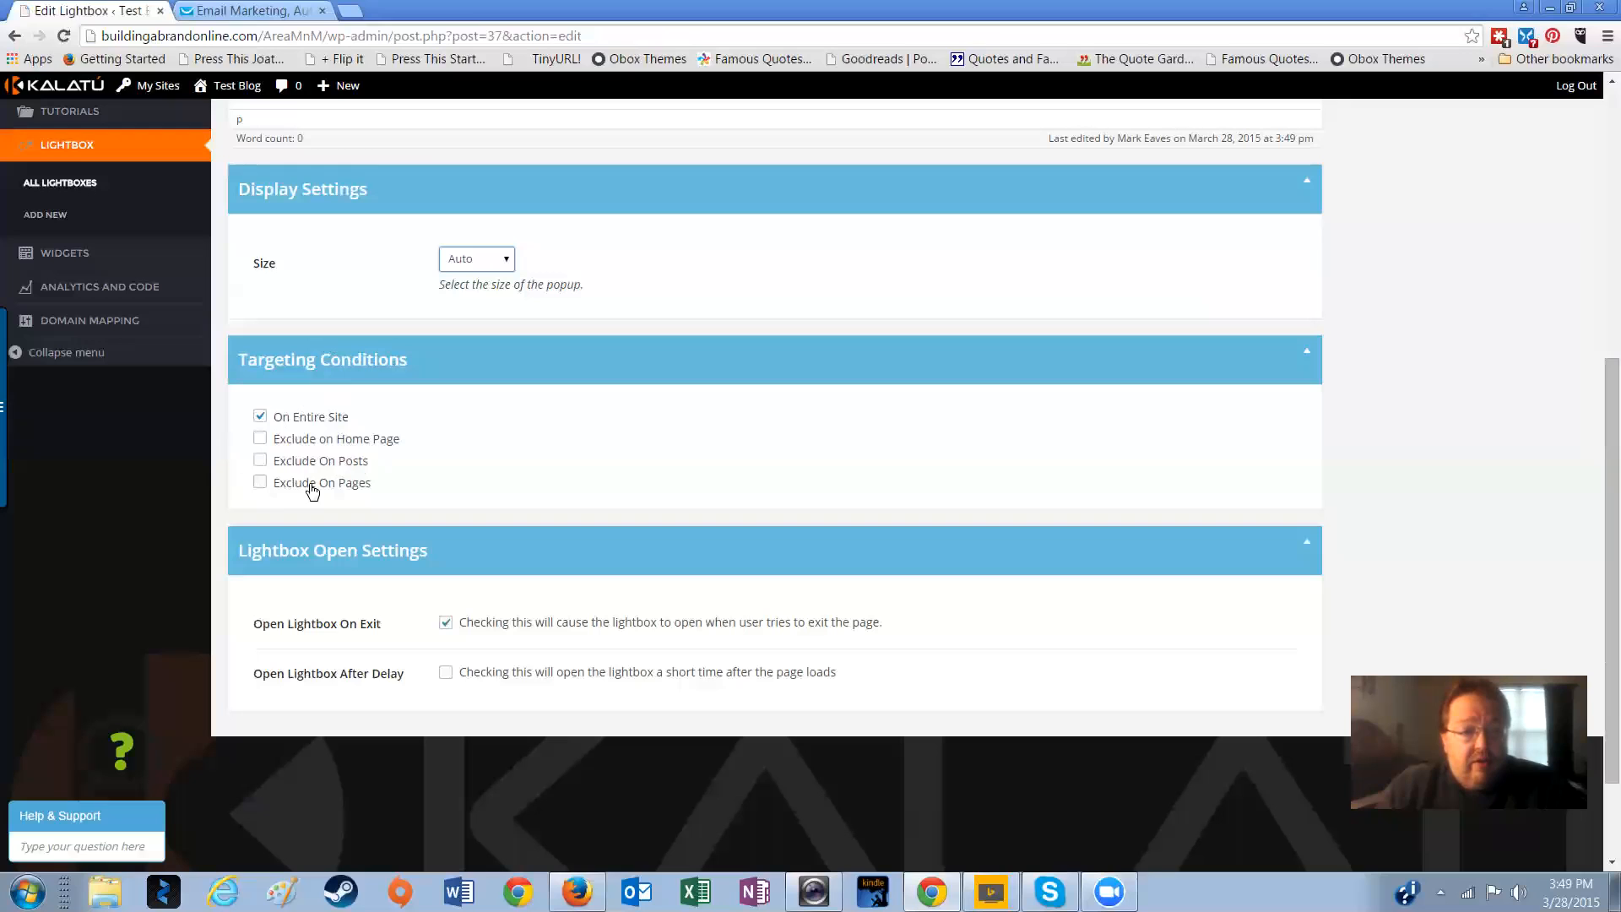
{"action": "mouse_move", "coordinate": [579, 469]}
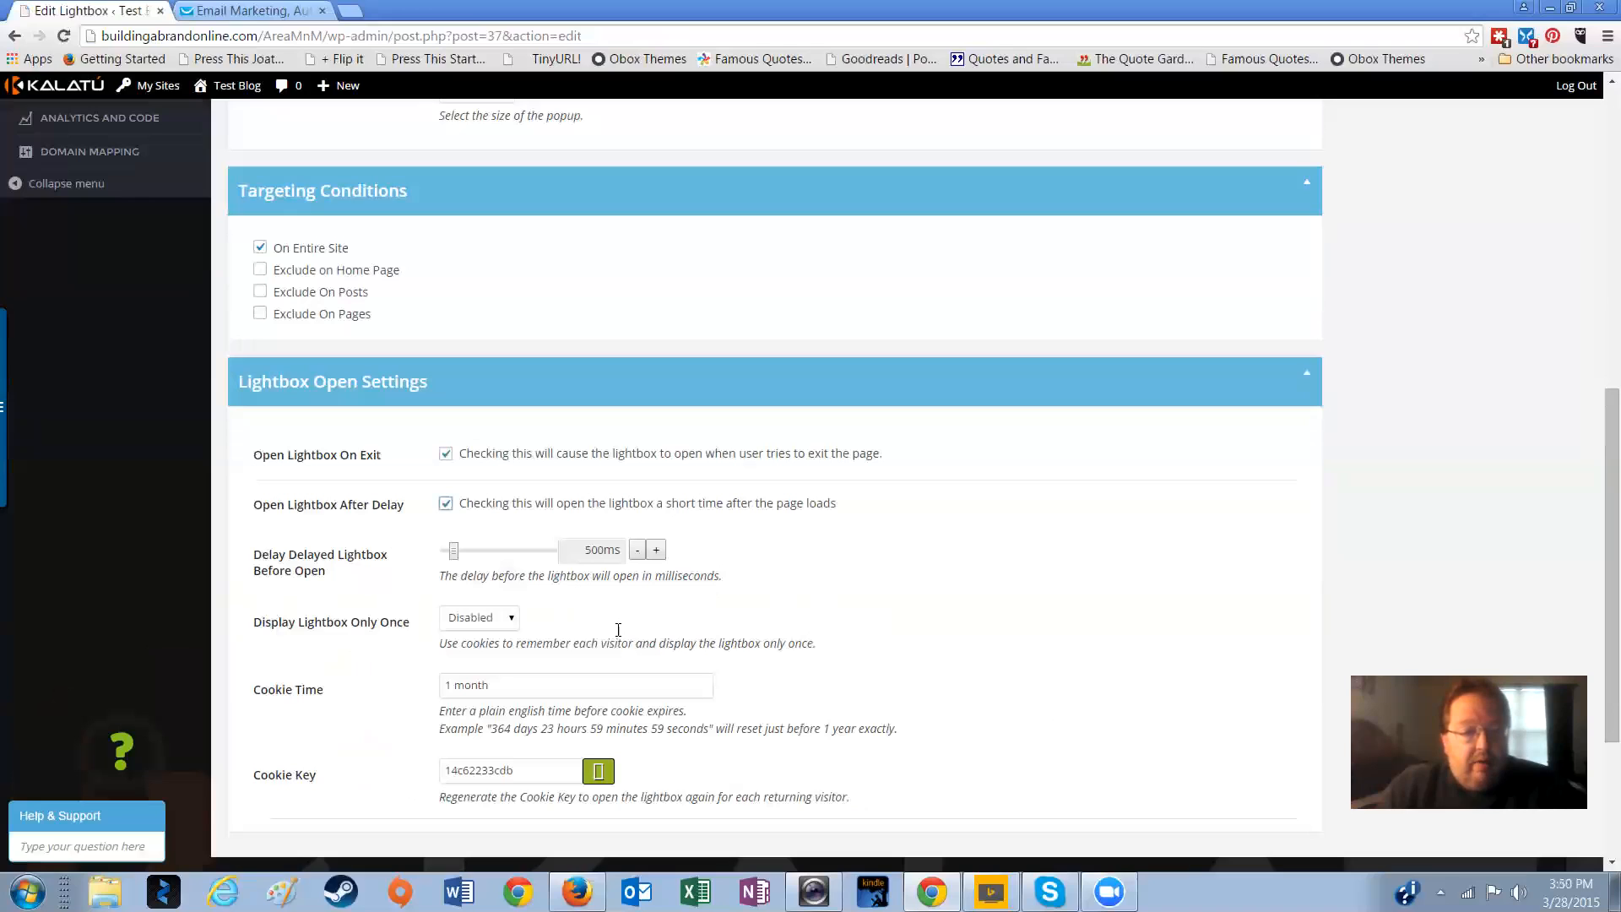
Step: Set the lightbox delay to 1000 ms, update the lightbox, and open the Test Blog
{"action": "left_click_drag", "start_coordinate": [455, 549], "coordinate": [528, 549]}
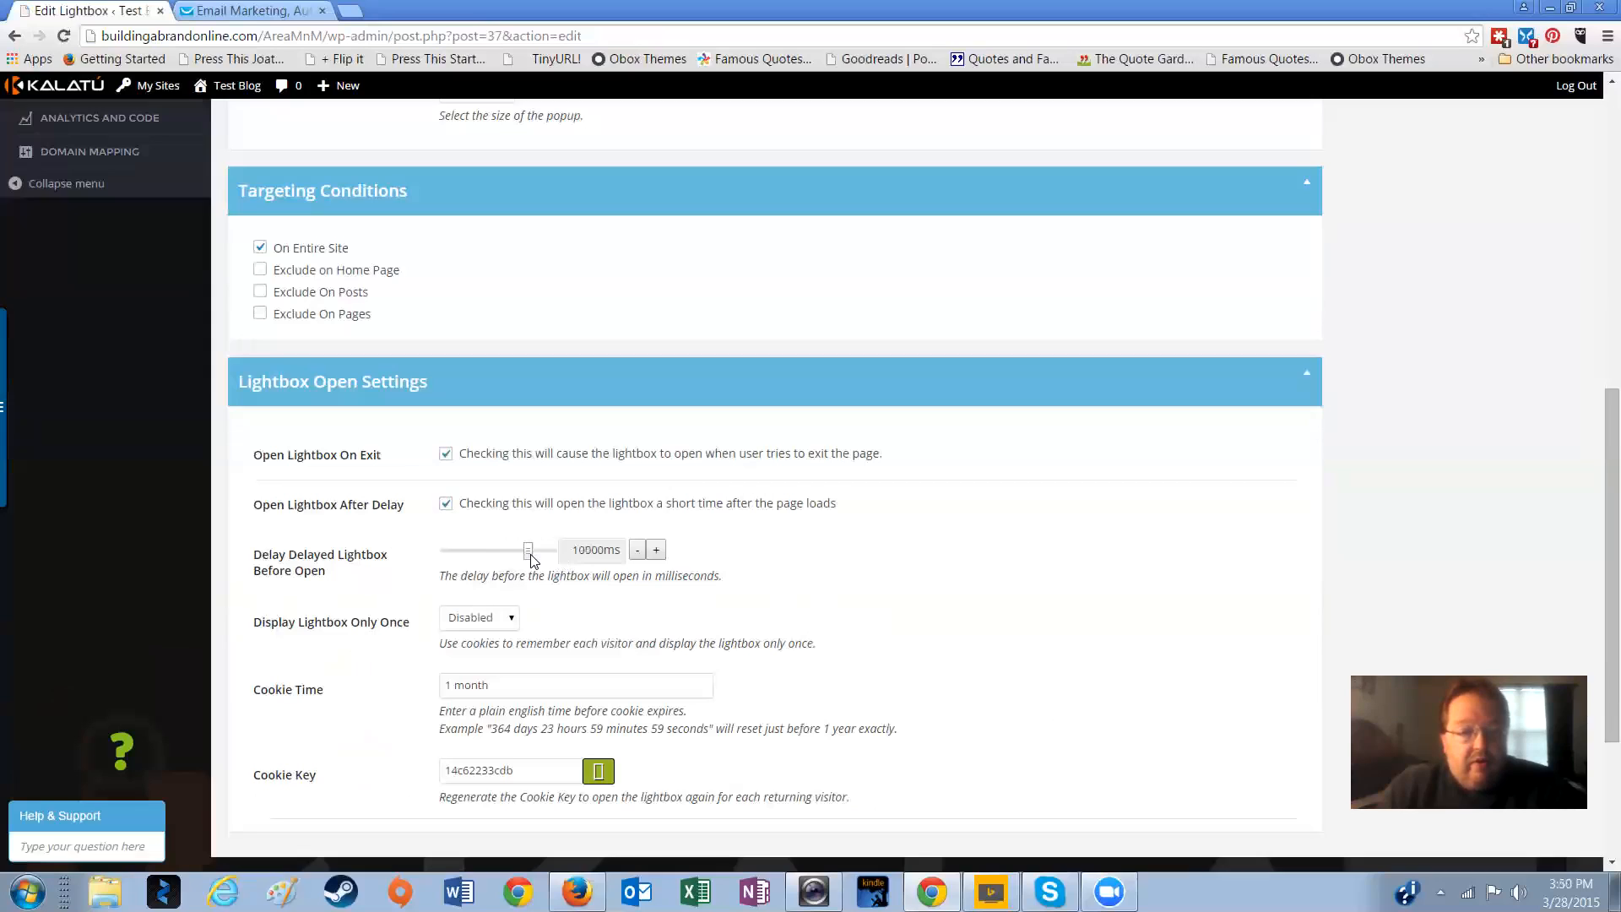
{"action": "left_click_drag", "start_coordinate": [527, 549], "coordinate": [447, 549]}
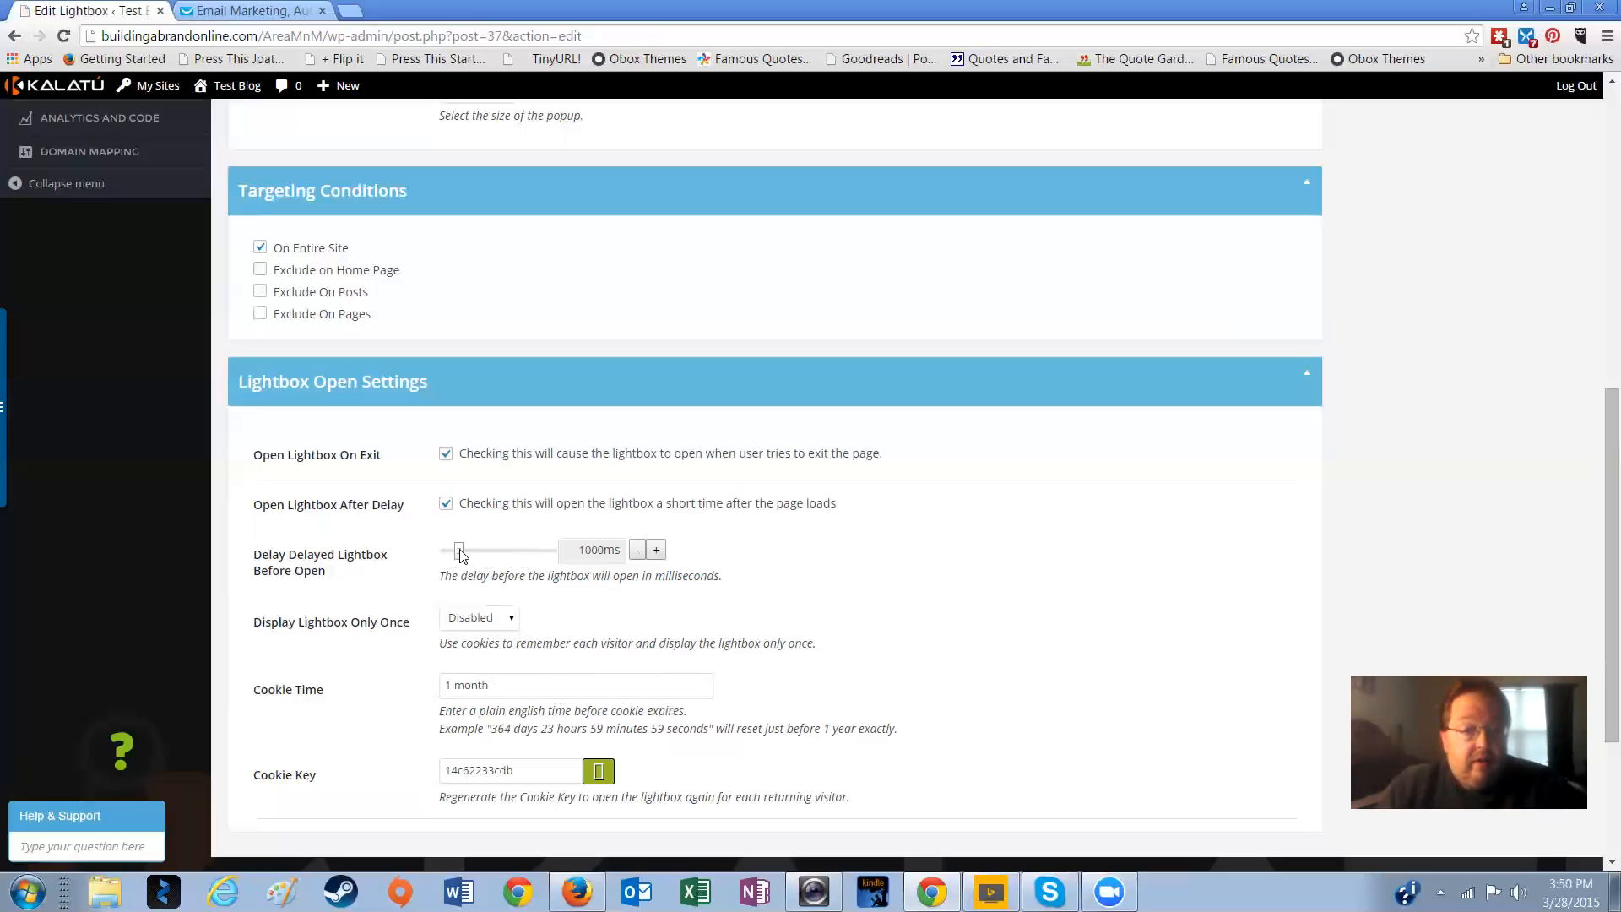
{"action": "left_click", "coordinate": [446, 502]}
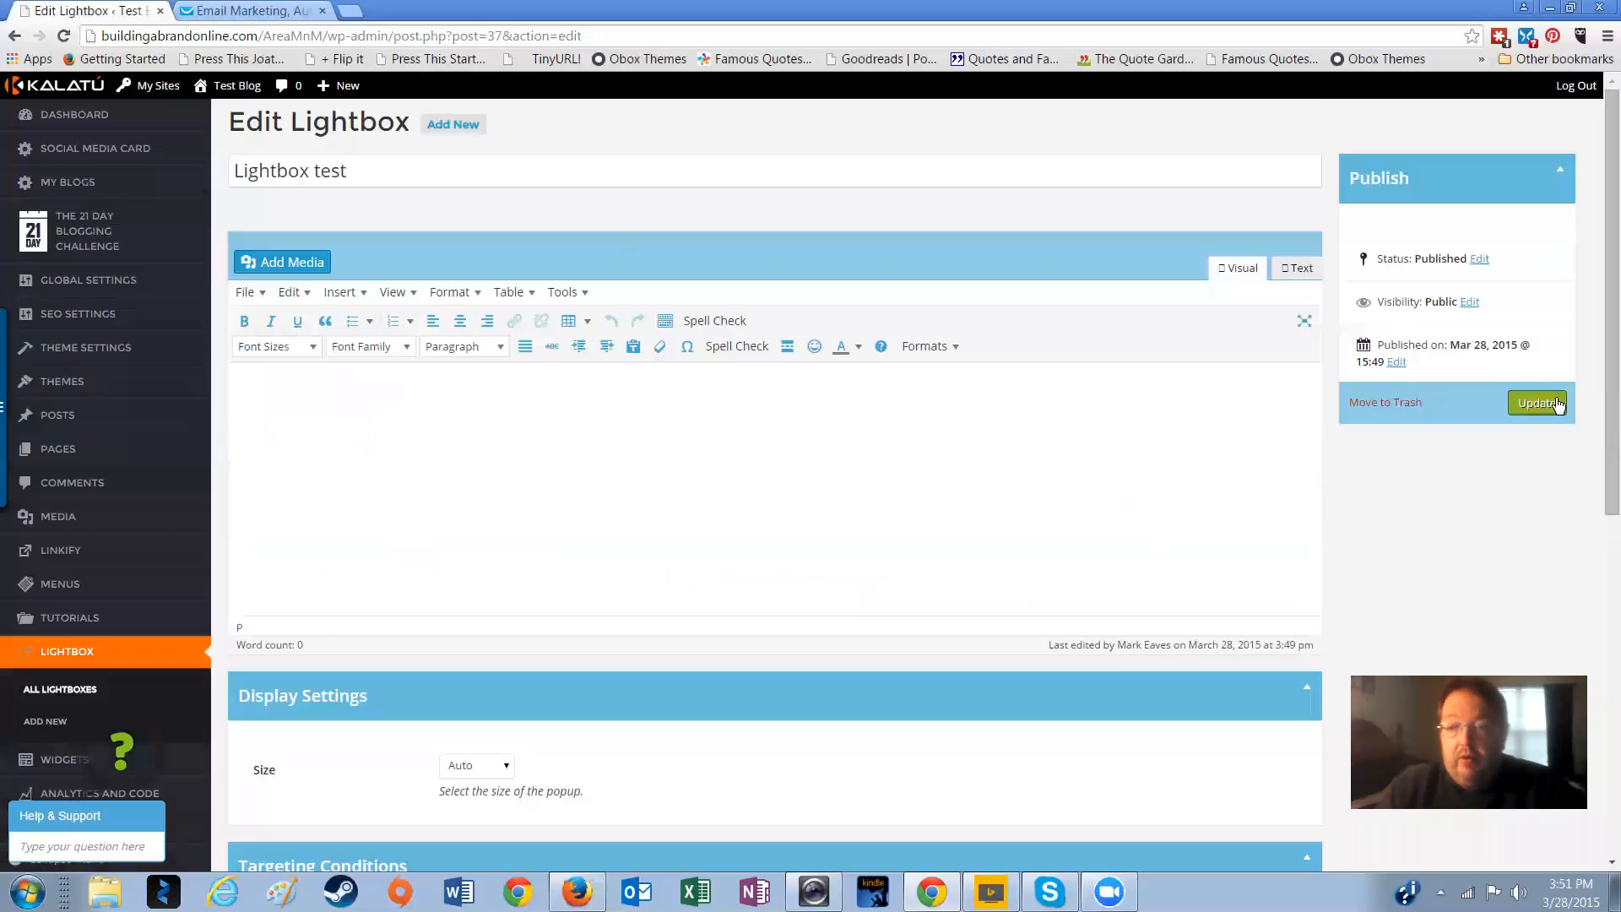
{"action": "left_click", "coordinate": [507, 11]}
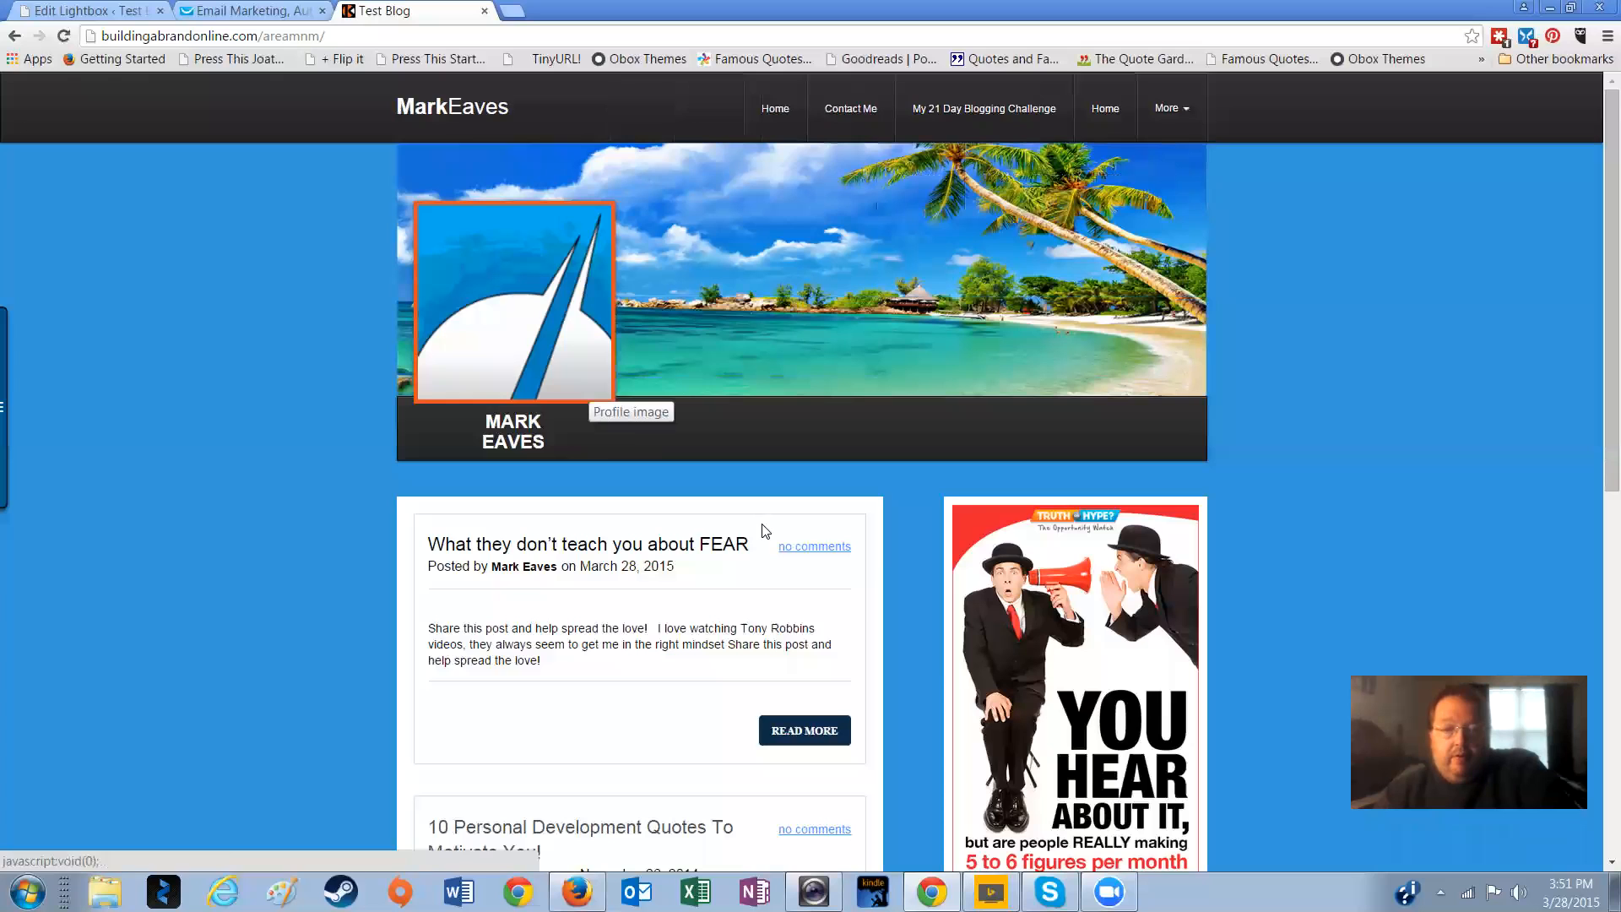
Step: Scroll the Test Blog and return to it from GetResponse to see the popup form
{"action": "scroll", "scroll_direction": "down", "scroll_amount": 3}
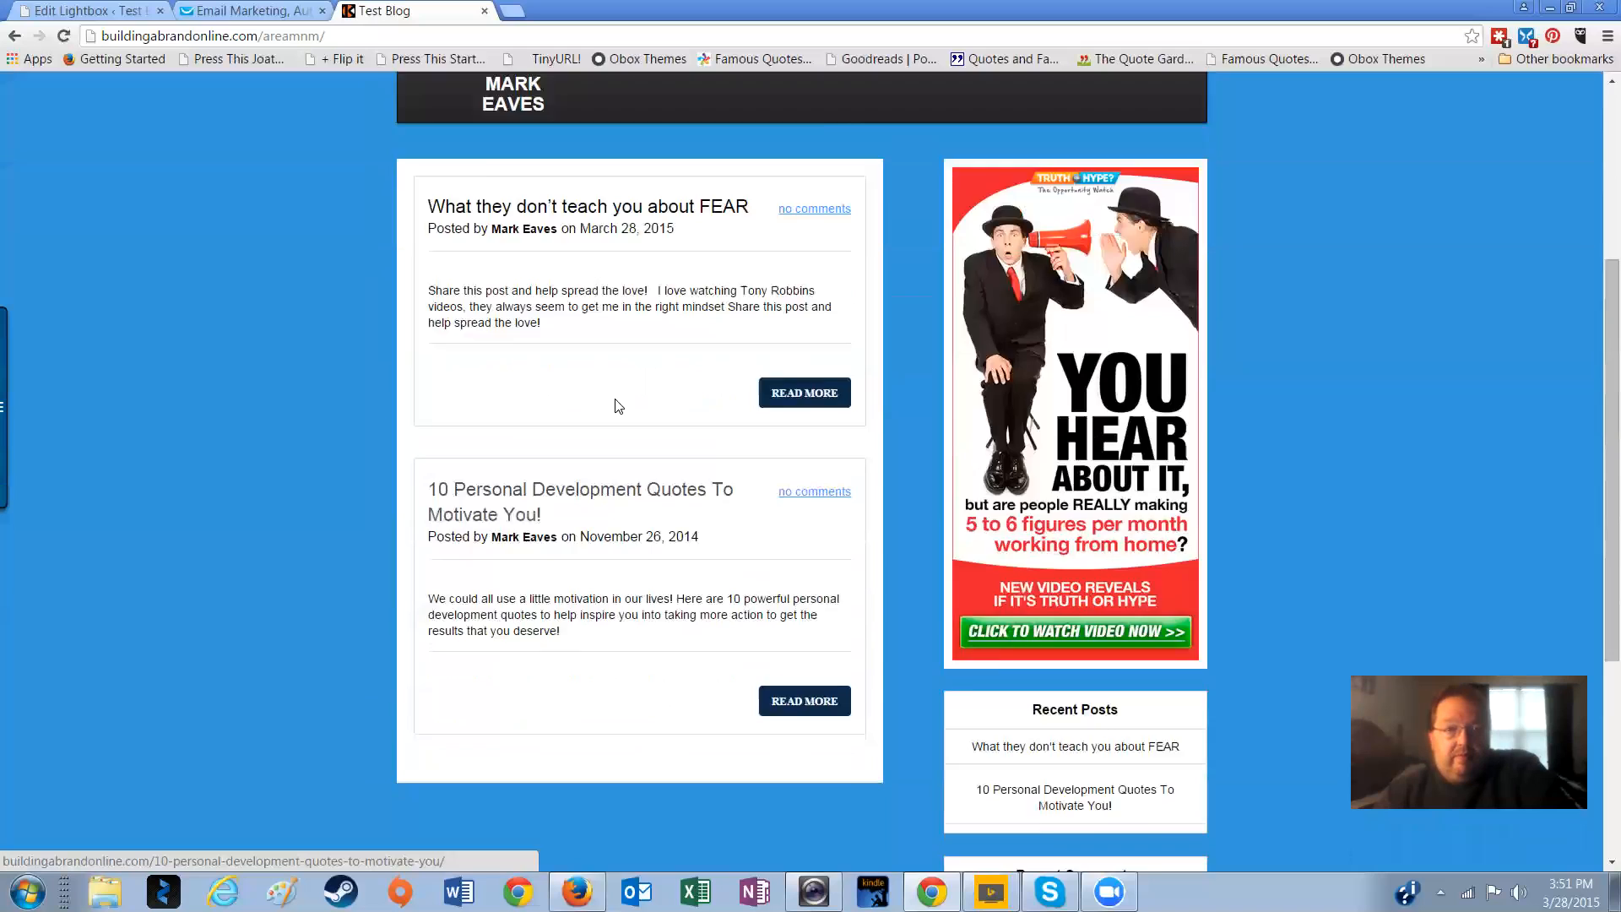
{"action": "mouse_move", "coordinate": [673, 400]}
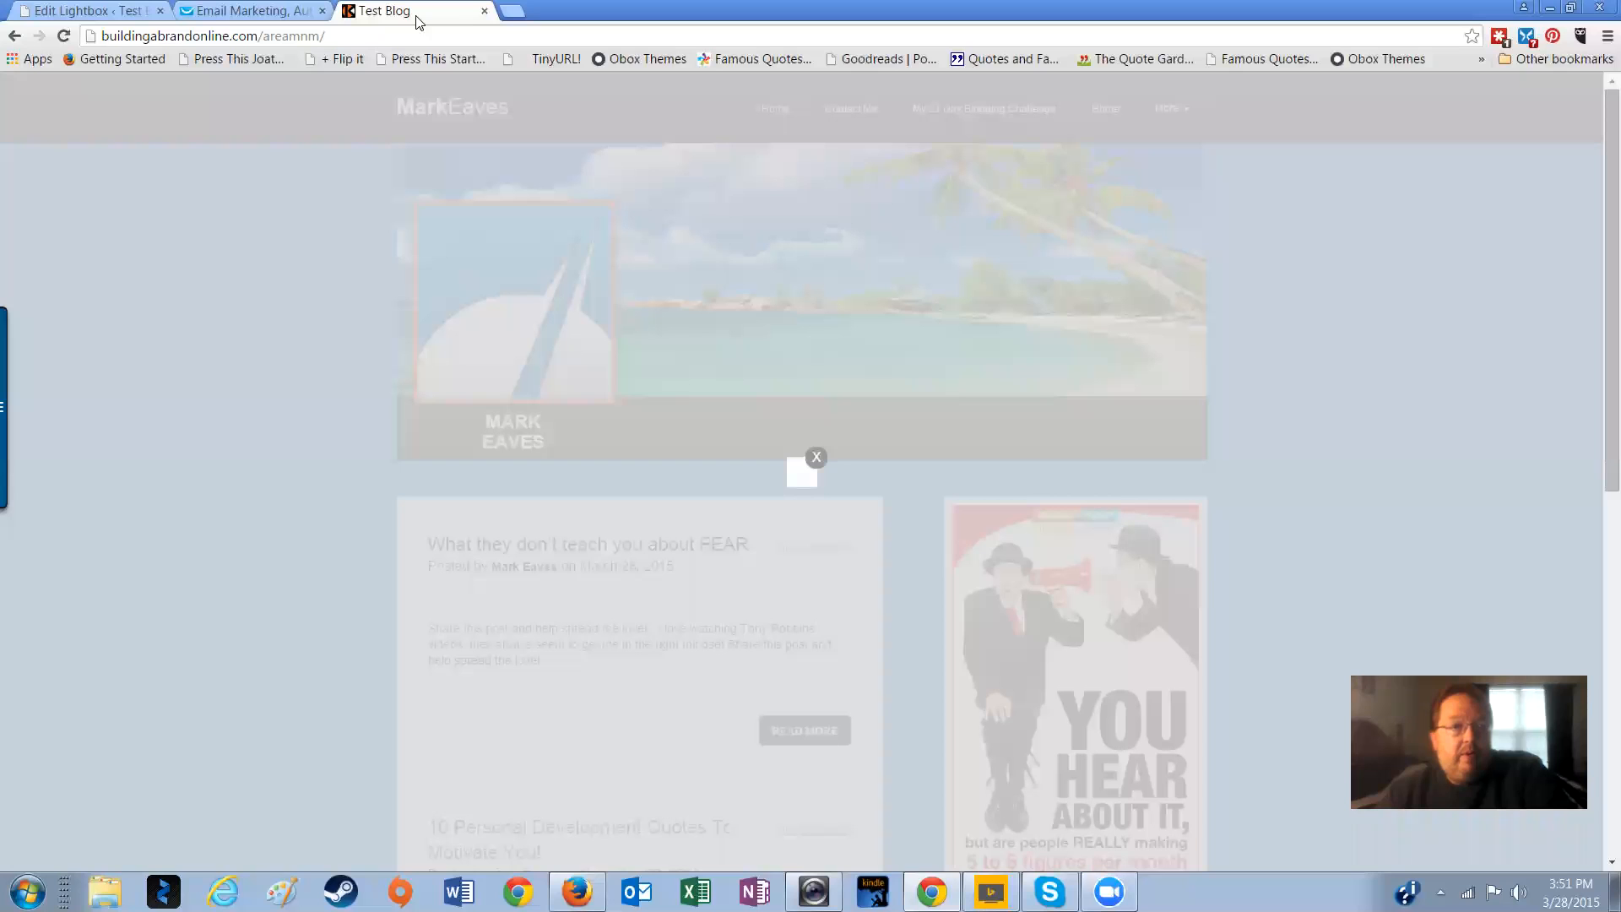
{"action": "left_click", "coordinate": [252, 10]}
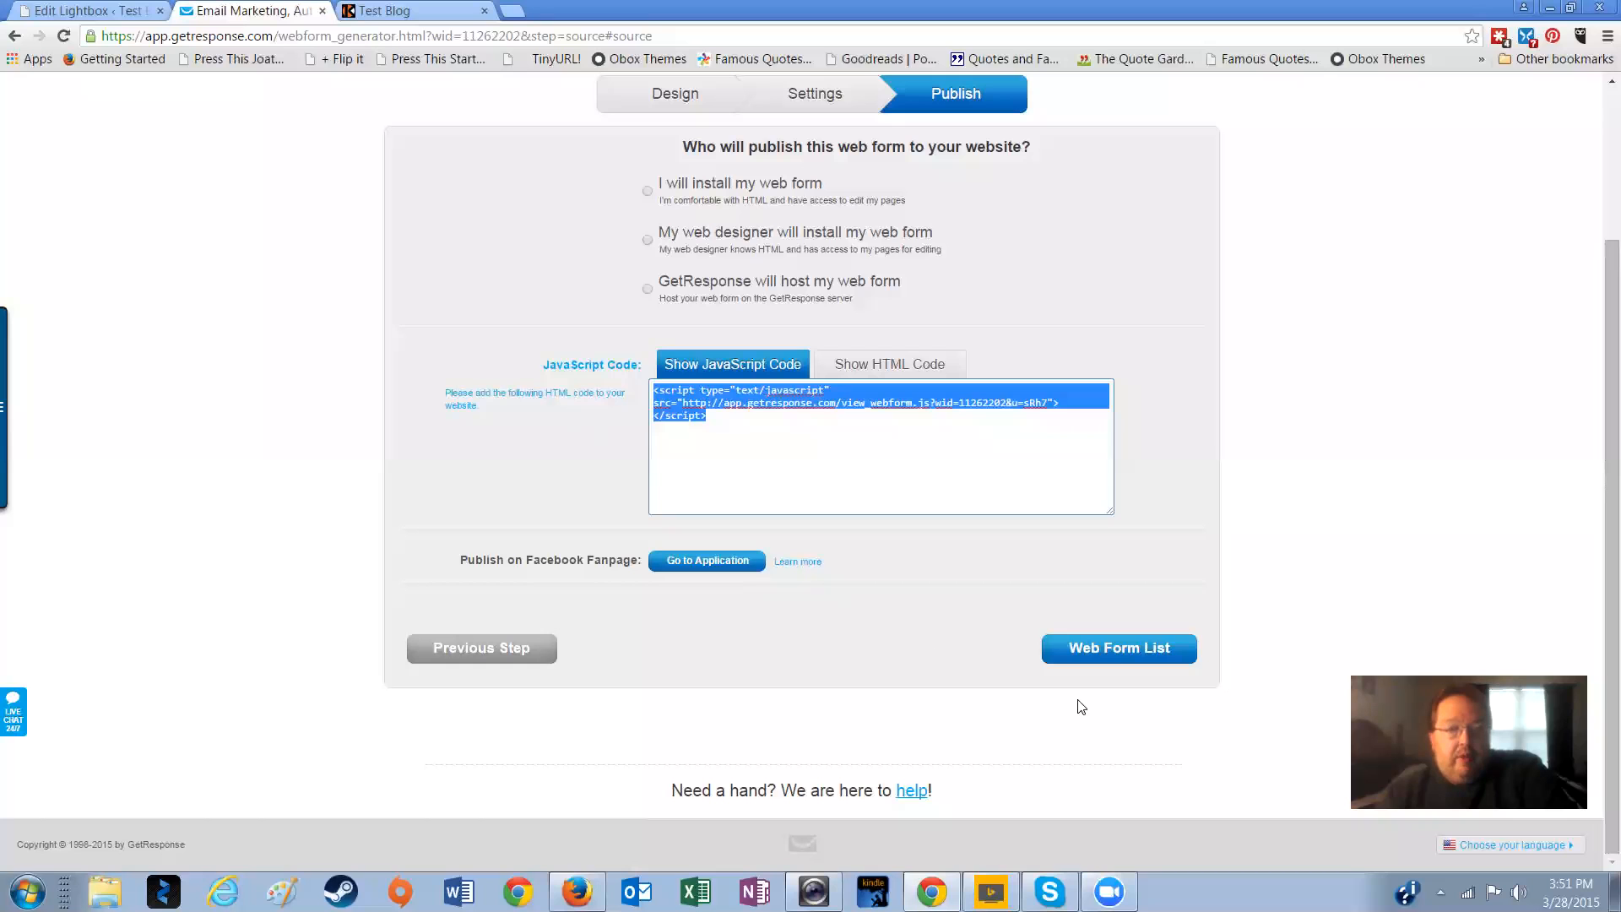
{"action": "left_click", "coordinate": [403, 11]}
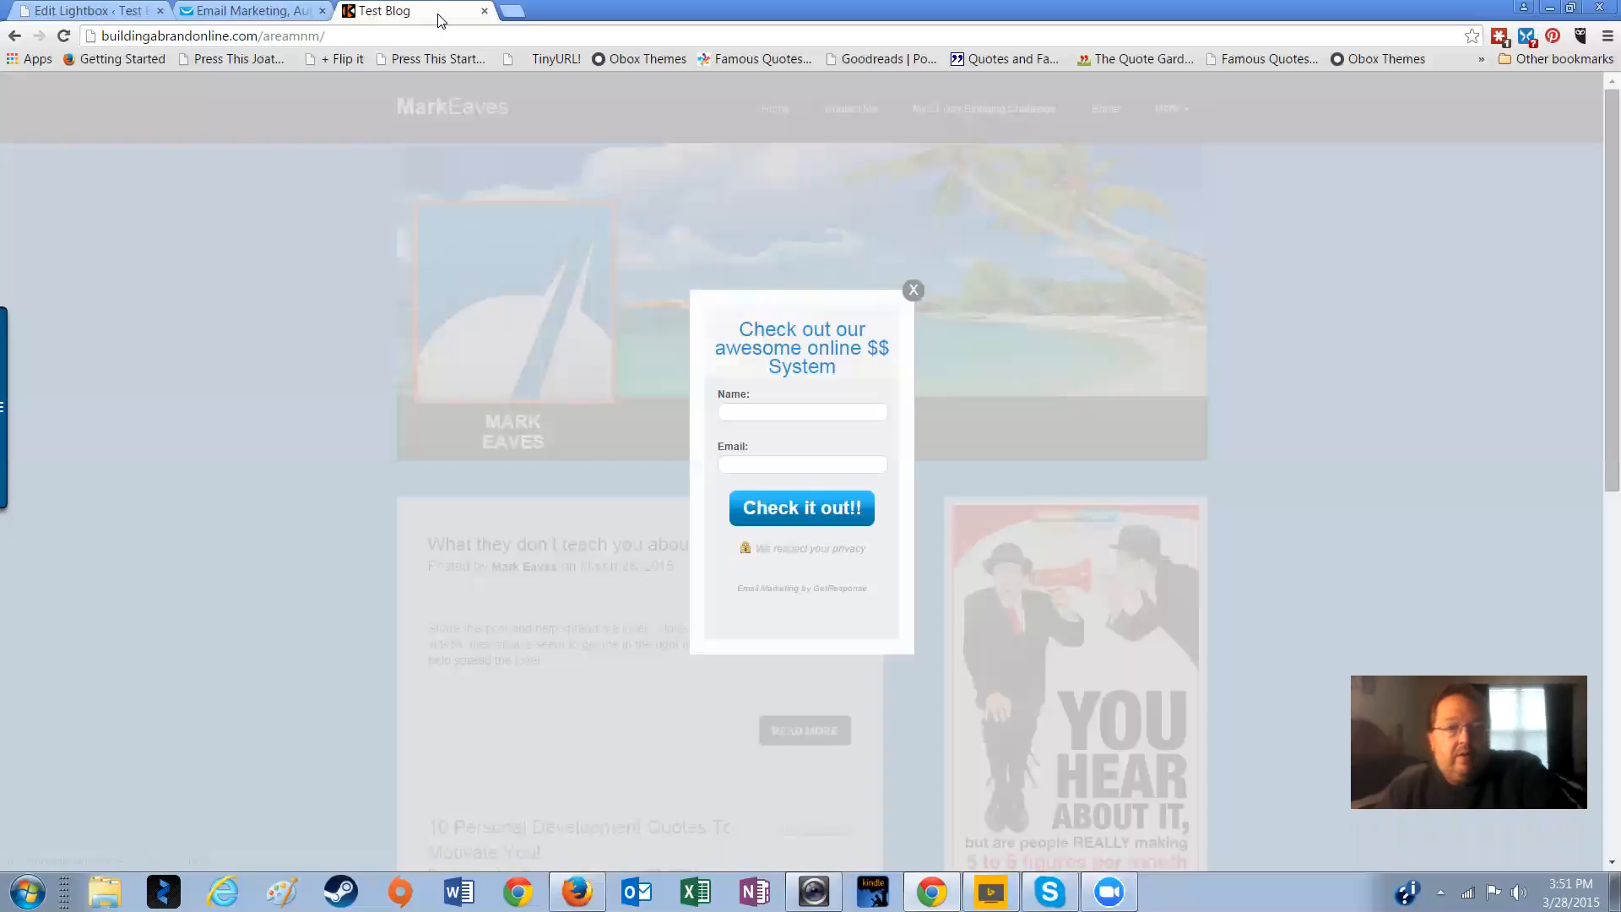
{"action": "left_click", "coordinate": [801, 411]}
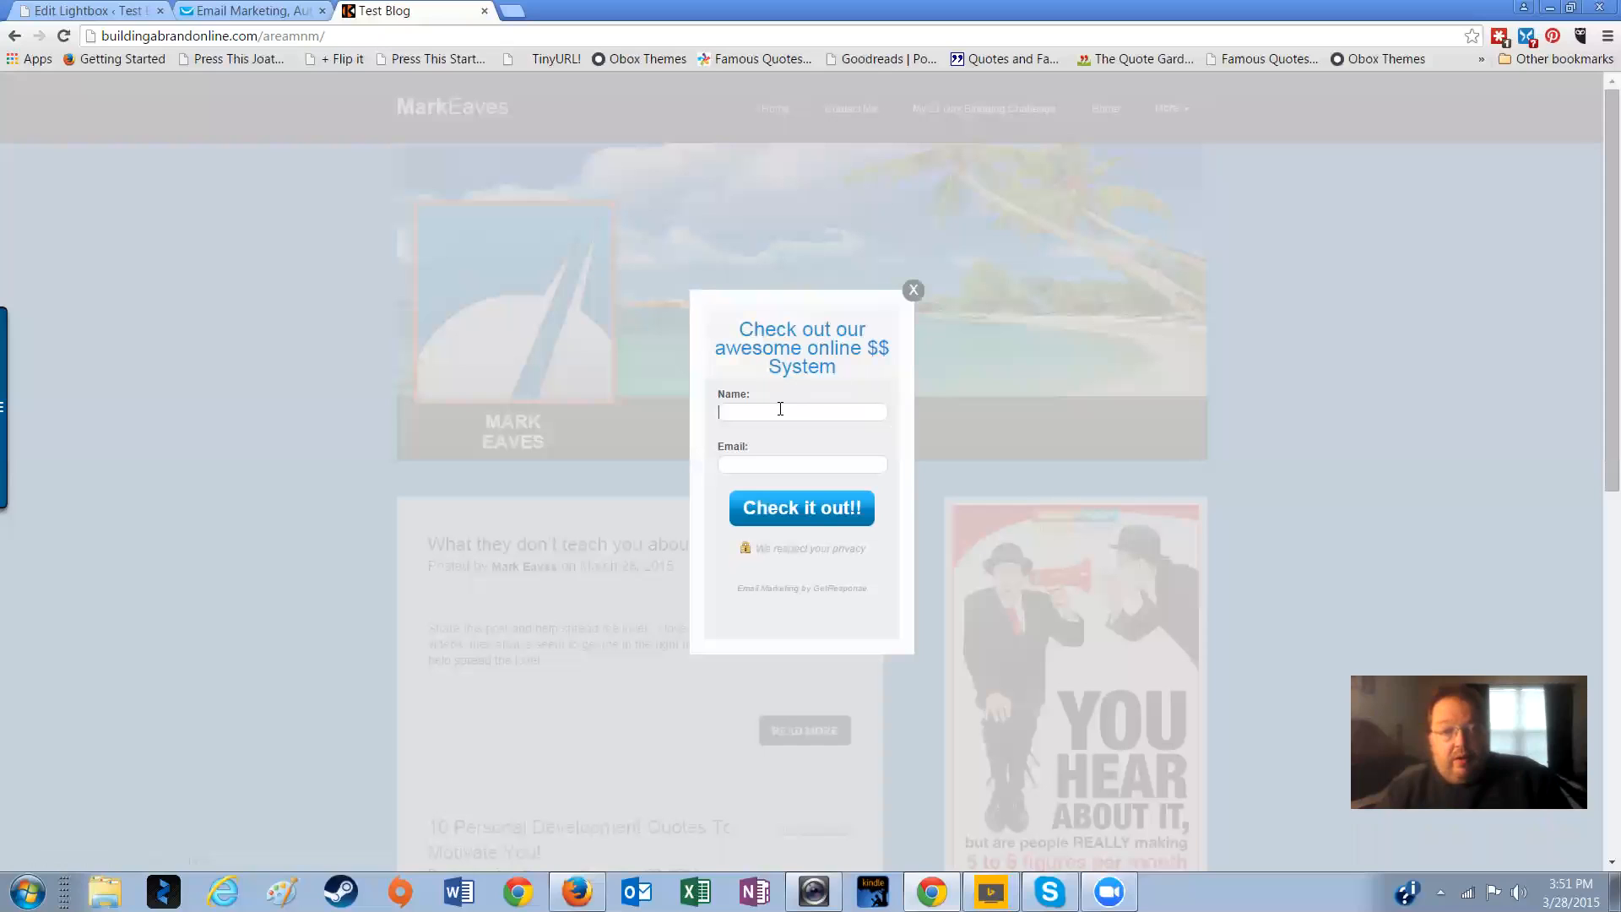
{"action": "type", "text": "Mark"}
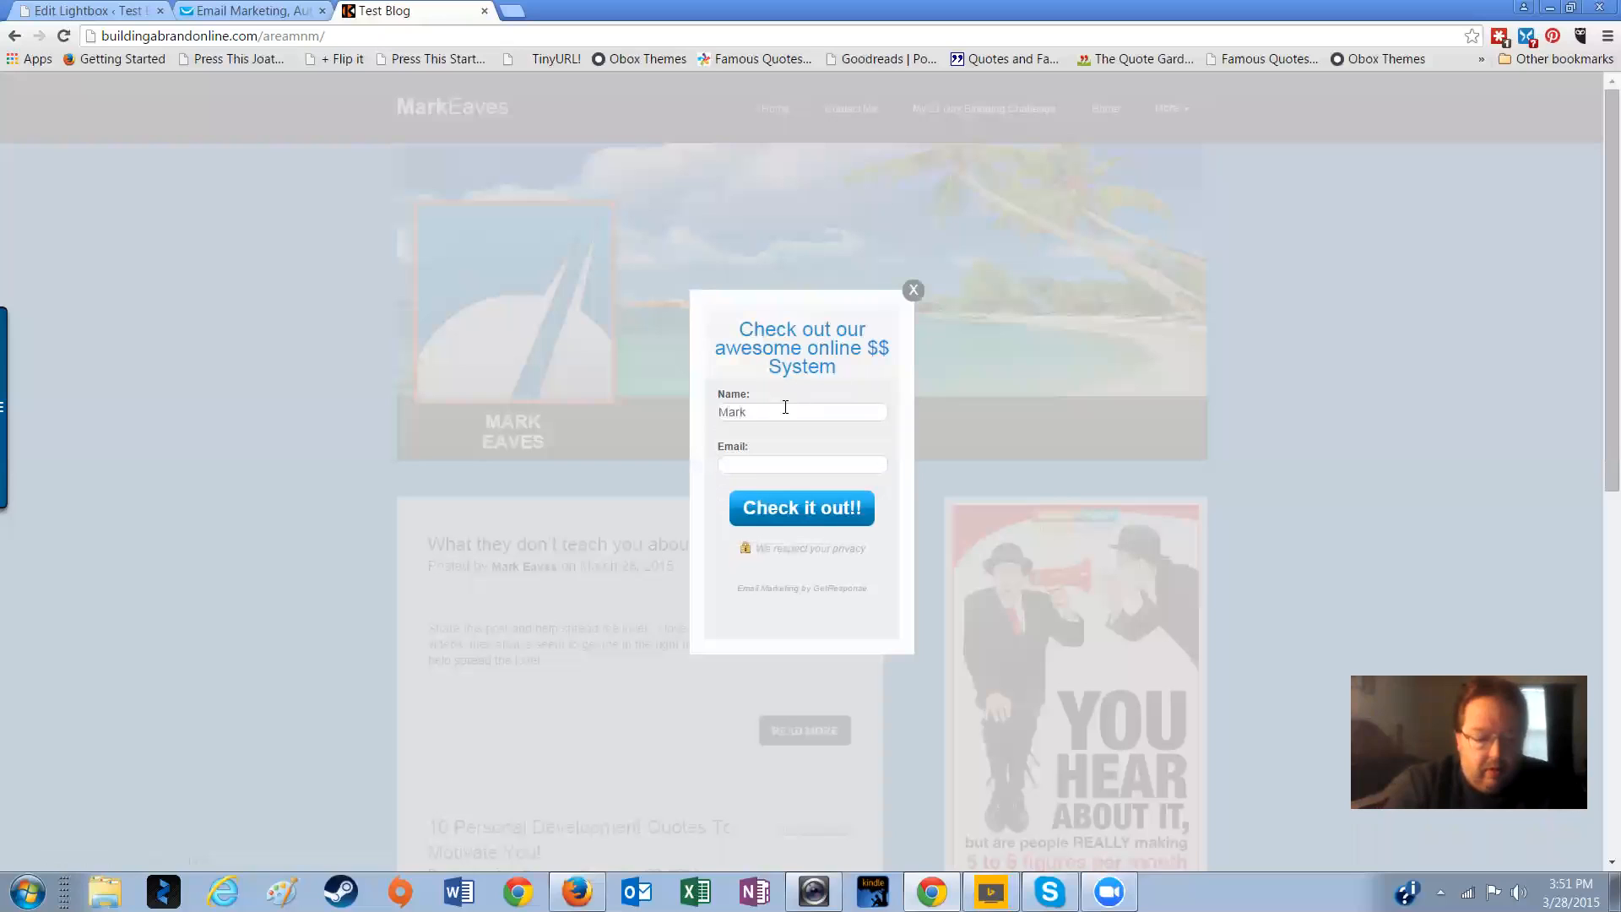
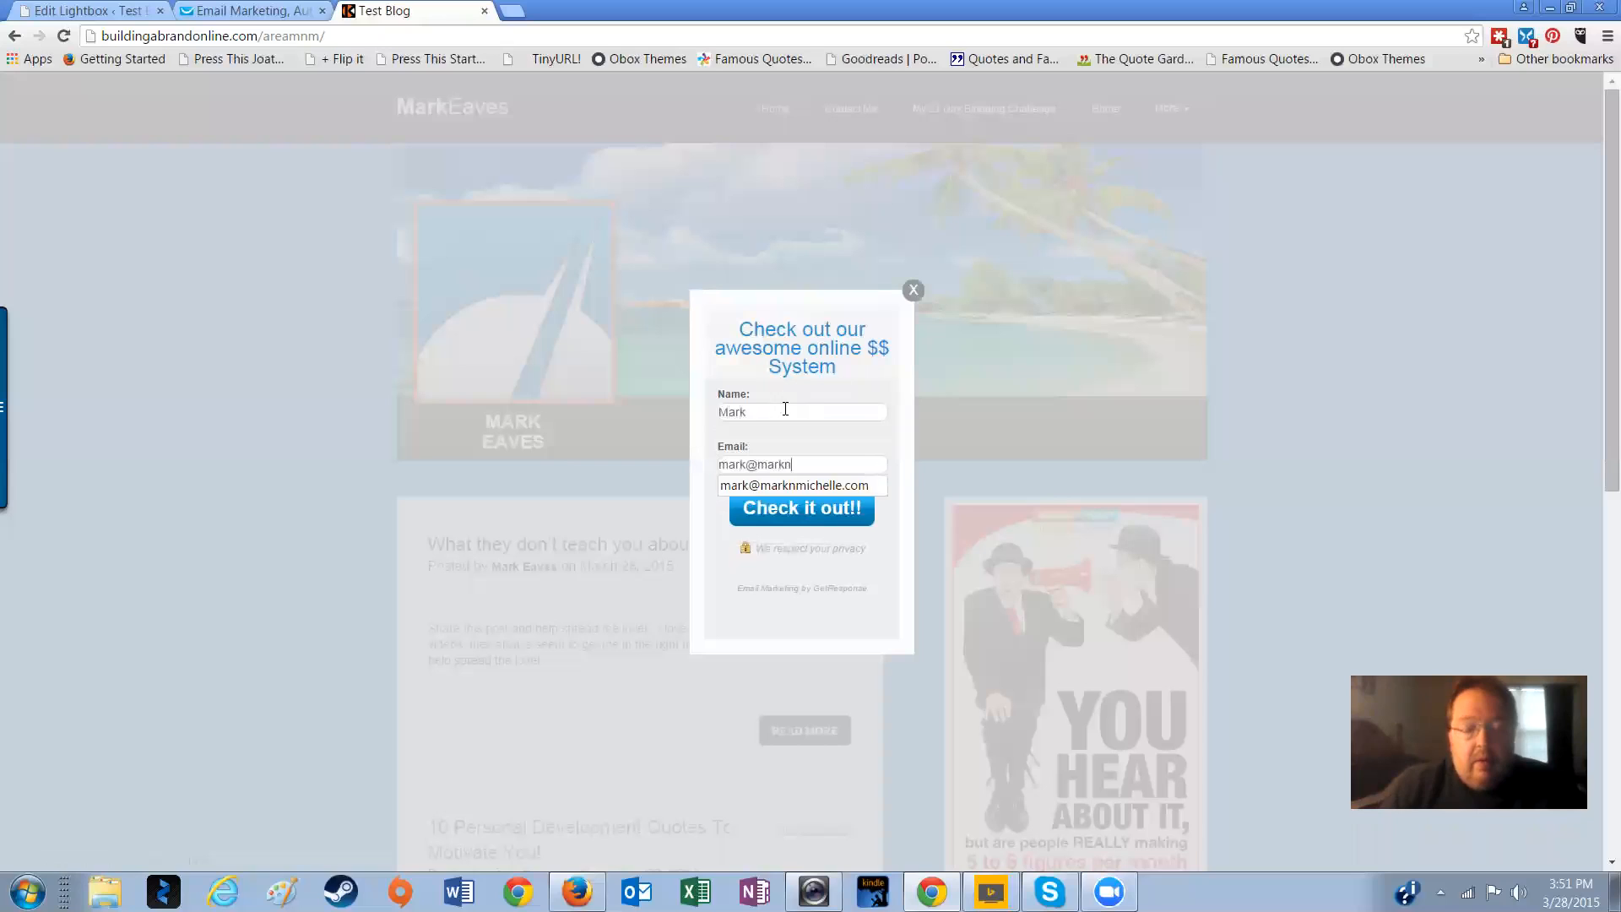
{"action": "left_click", "coordinate": [796, 485]}
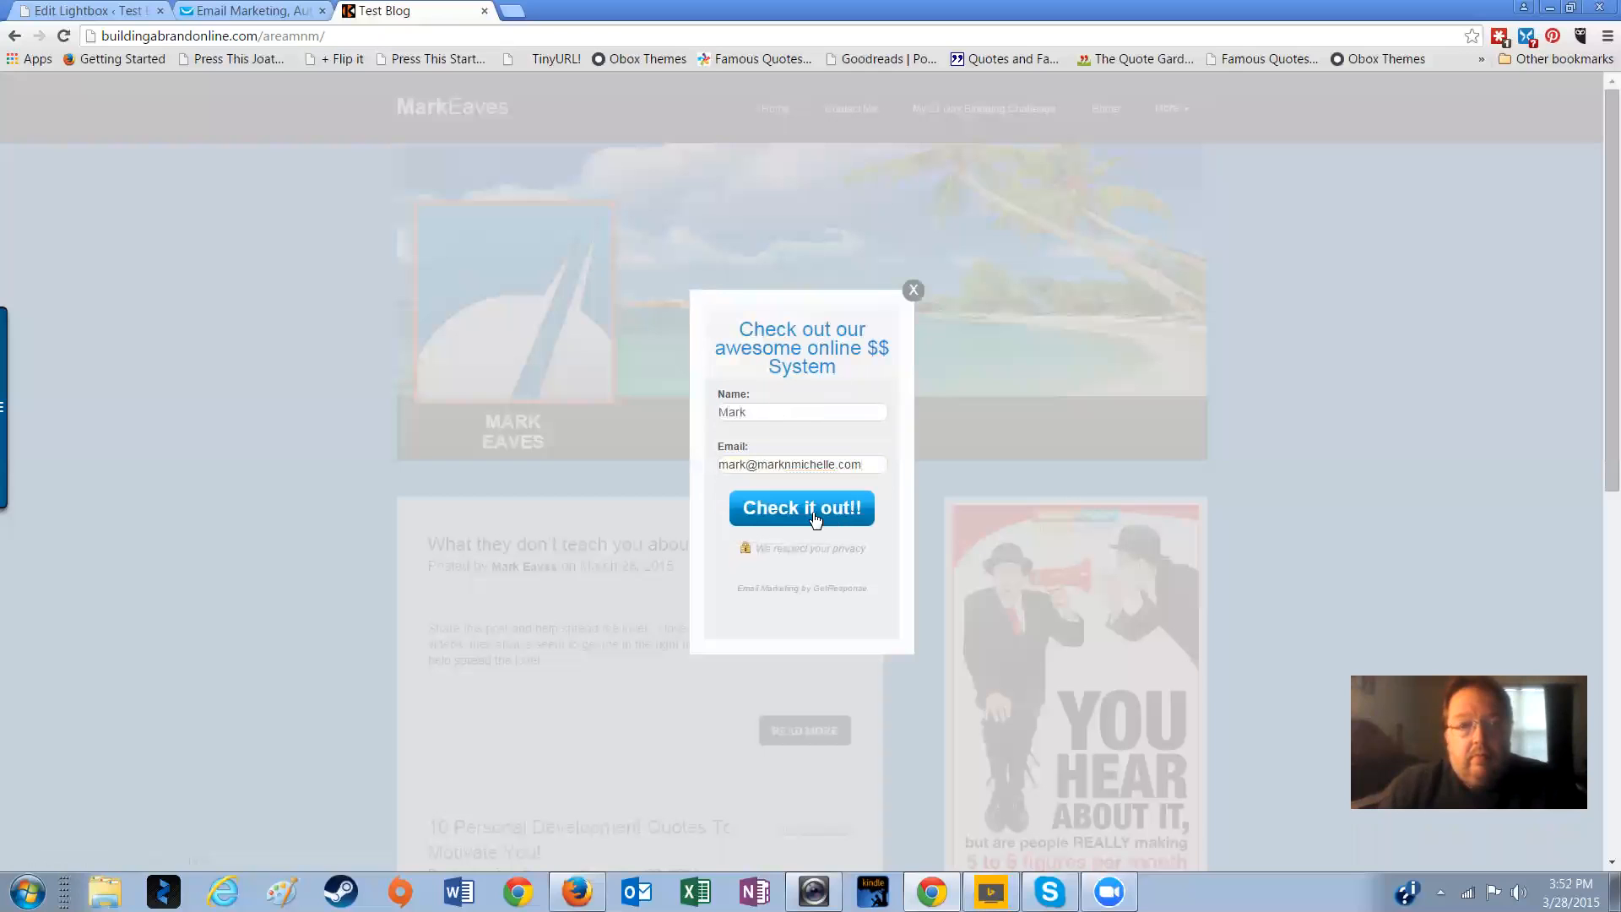